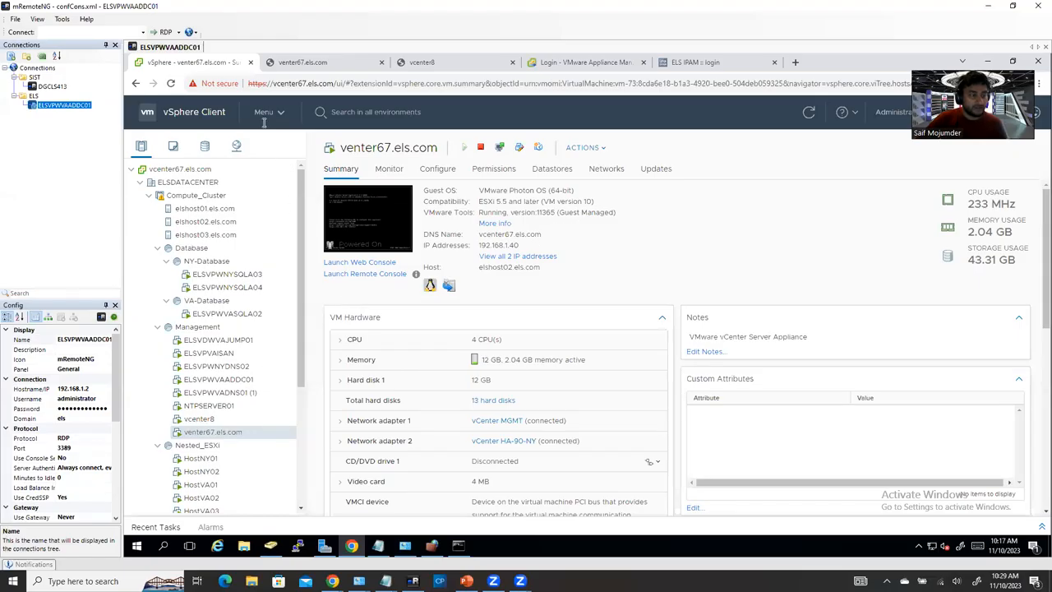
# Step: Go to Administration and view the single sign-on Users and Groups, listing the localos domain users
pyautogui.click(264, 111)
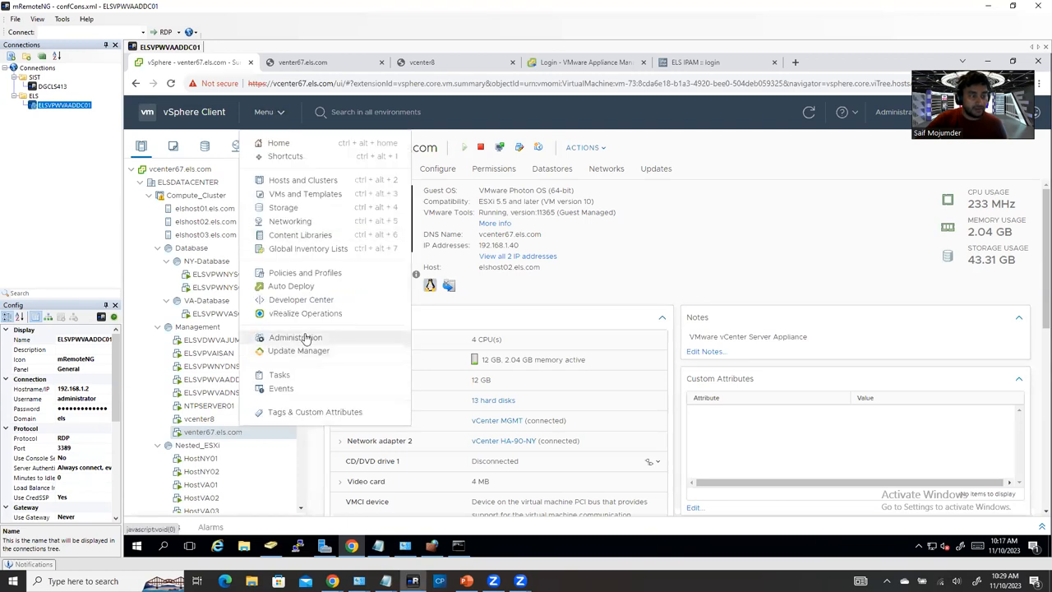
pyautogui.click(295, 337)
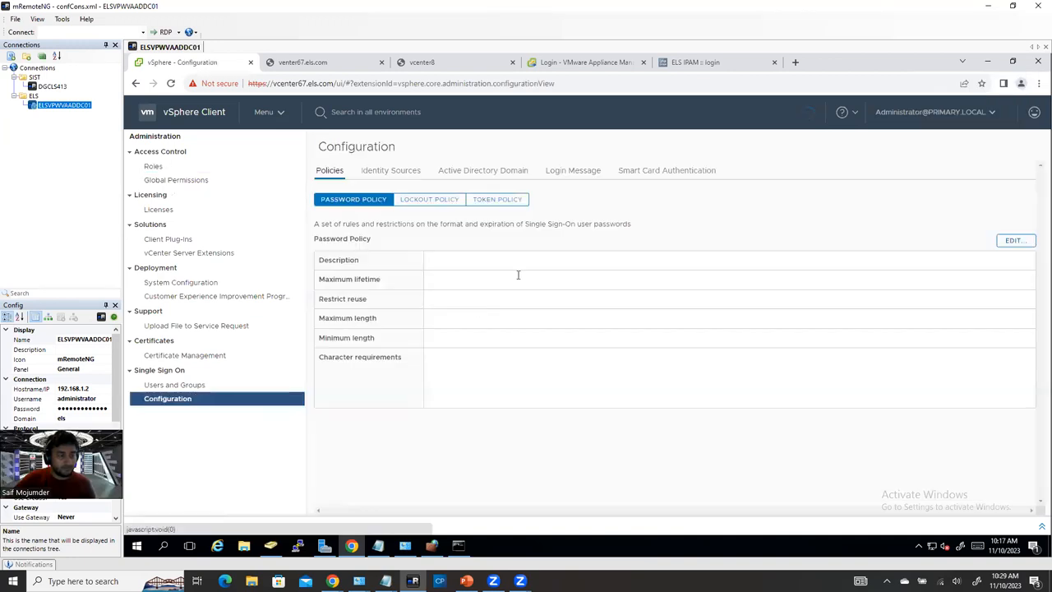
pyautogui.click(391, 170)
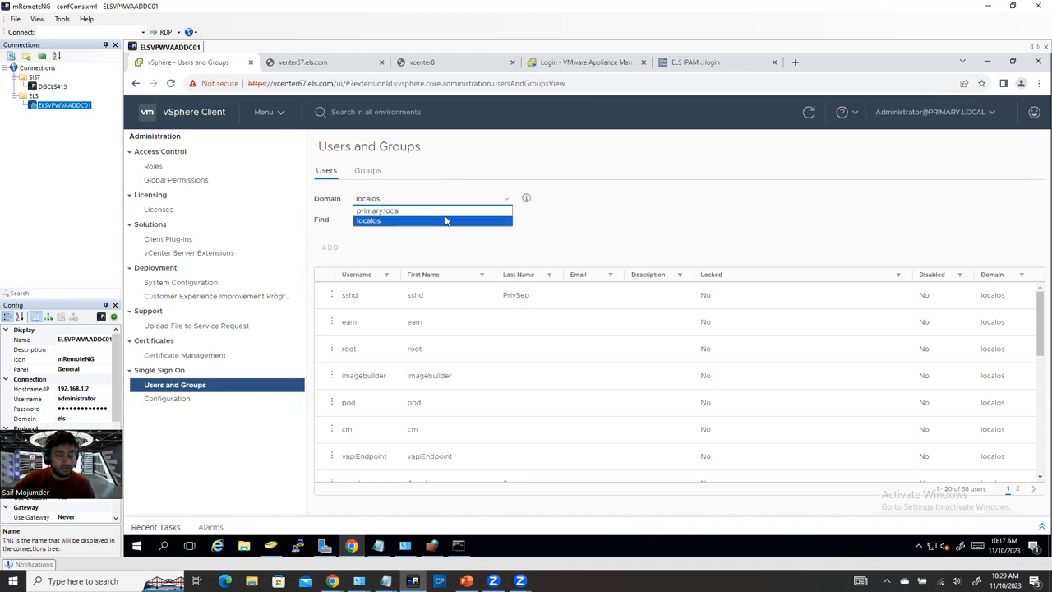
pyautogui.click(369, 221)
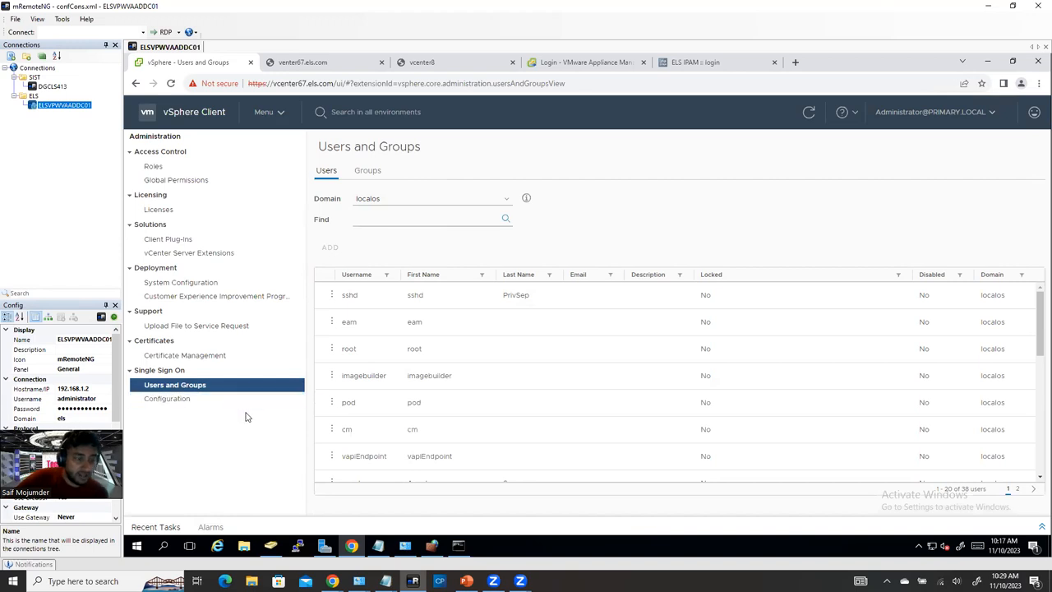
pyautogui.moveTo(642, 216)
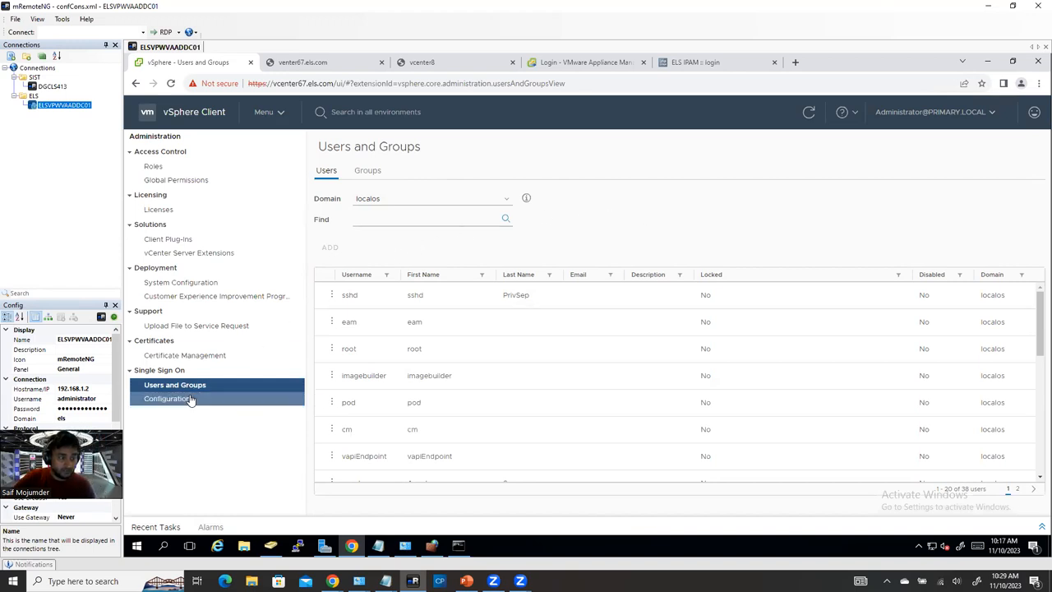
# Step: Navigate to Single Sign On Configuration showing the primary.local and localos identity sources
pyautogui.click(265, 112)
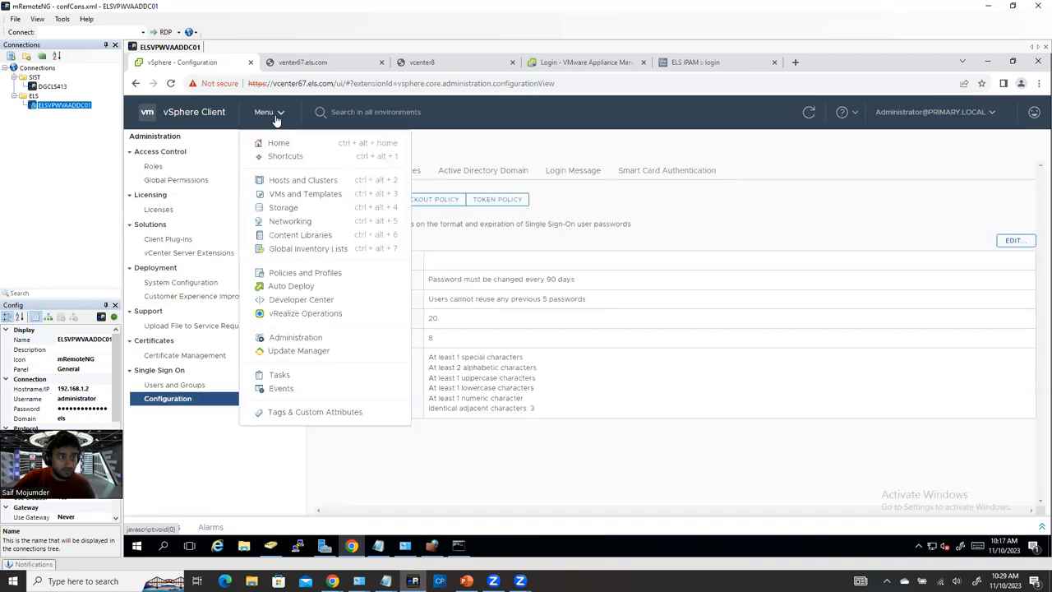
pyautogui.click(302, 179)
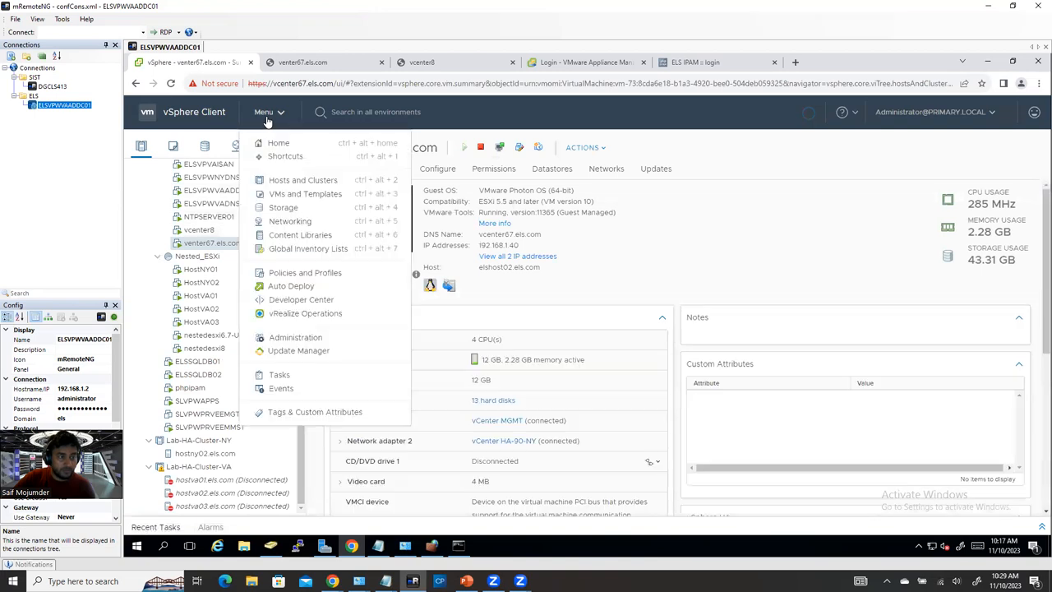
pyautogui.click(295, 337)
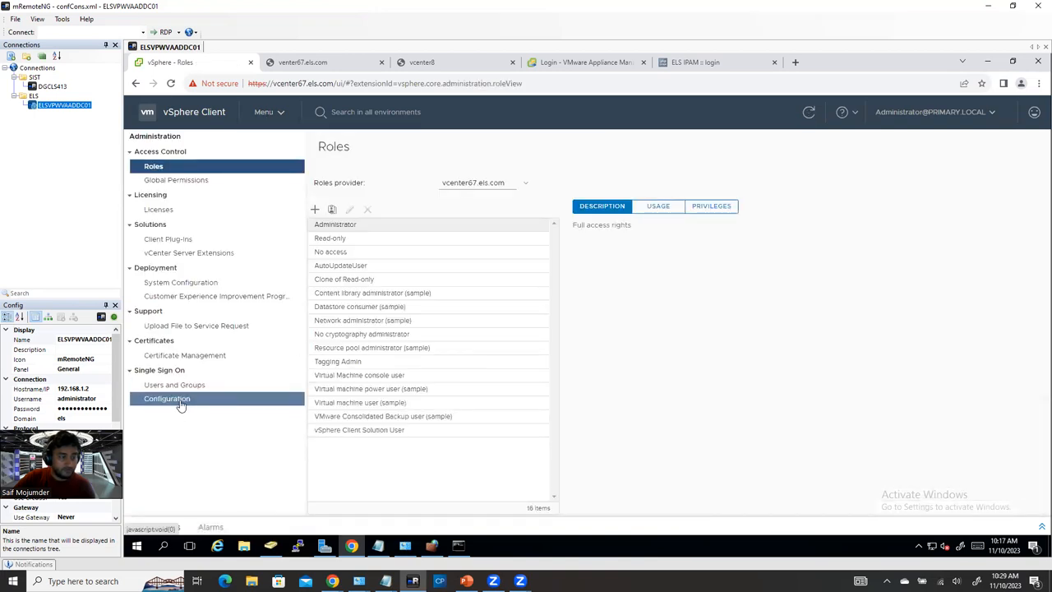
pyautogui.click(167, 398)
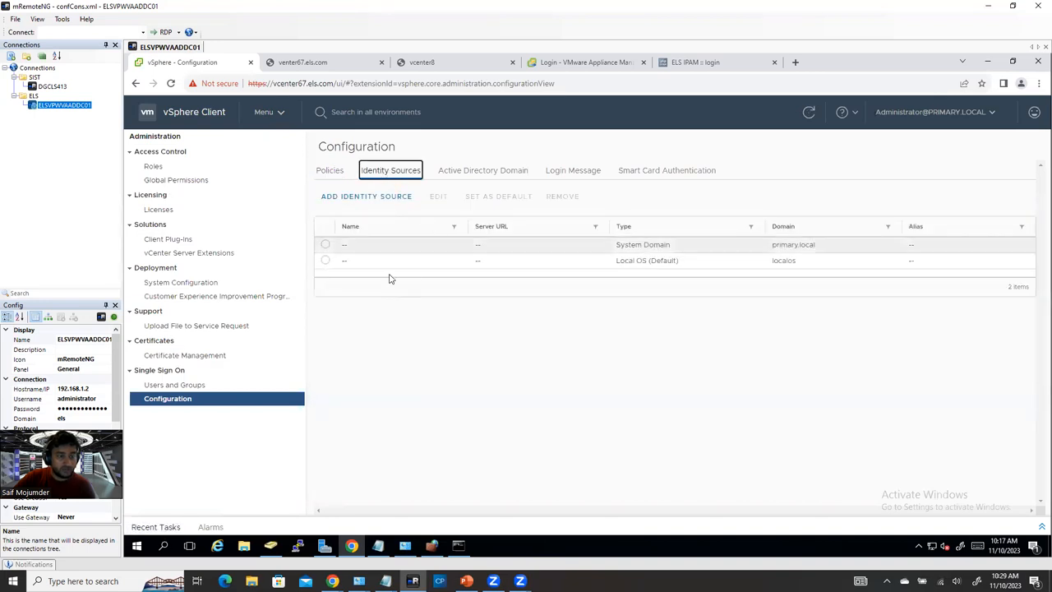
# Step: Start a new identity source of type Active Directory over LDAP, leaving its fields empty
pyautogui.click(366, 195)
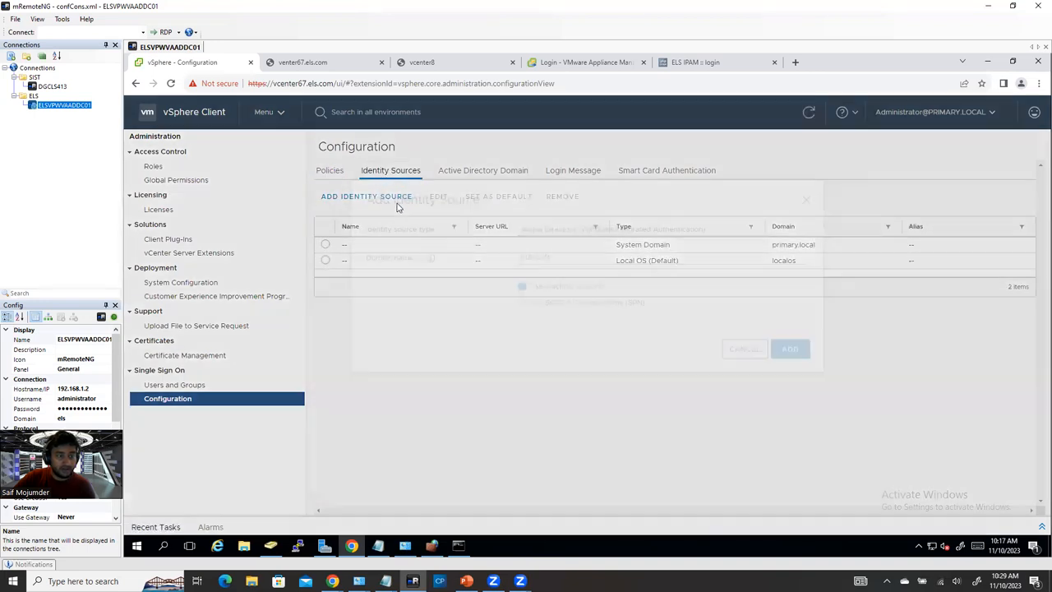
pyautogui.click(366, 196)
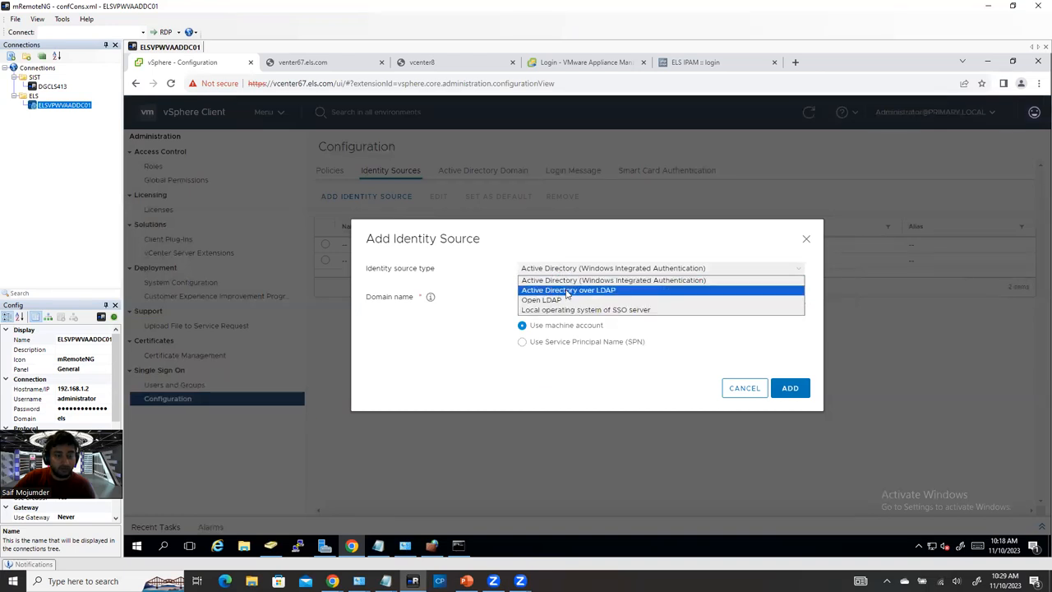
pyautogui.click(569, 290)
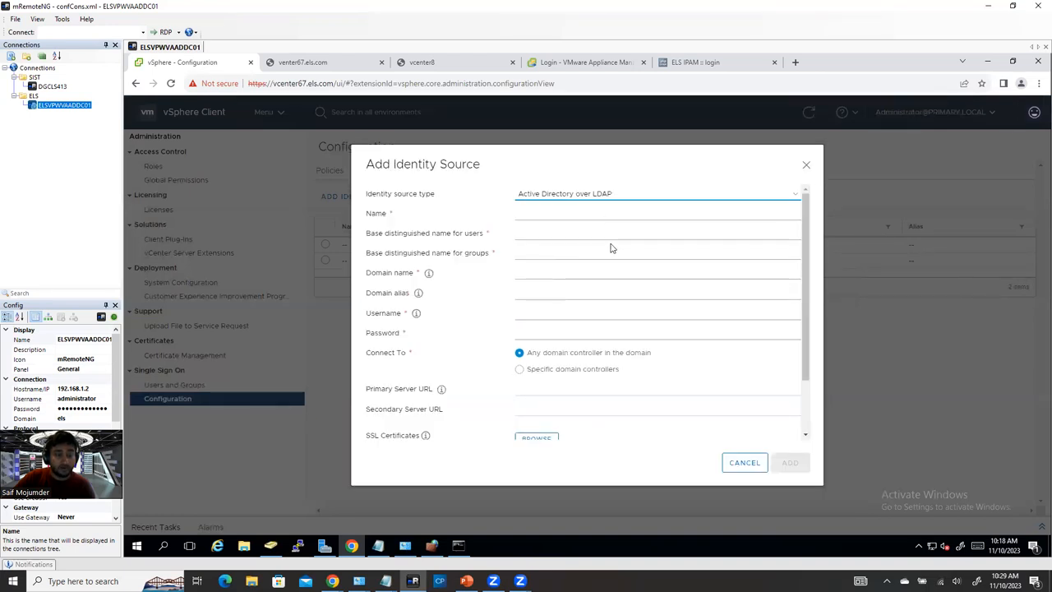
pyautogui.moveTo(614, 265)
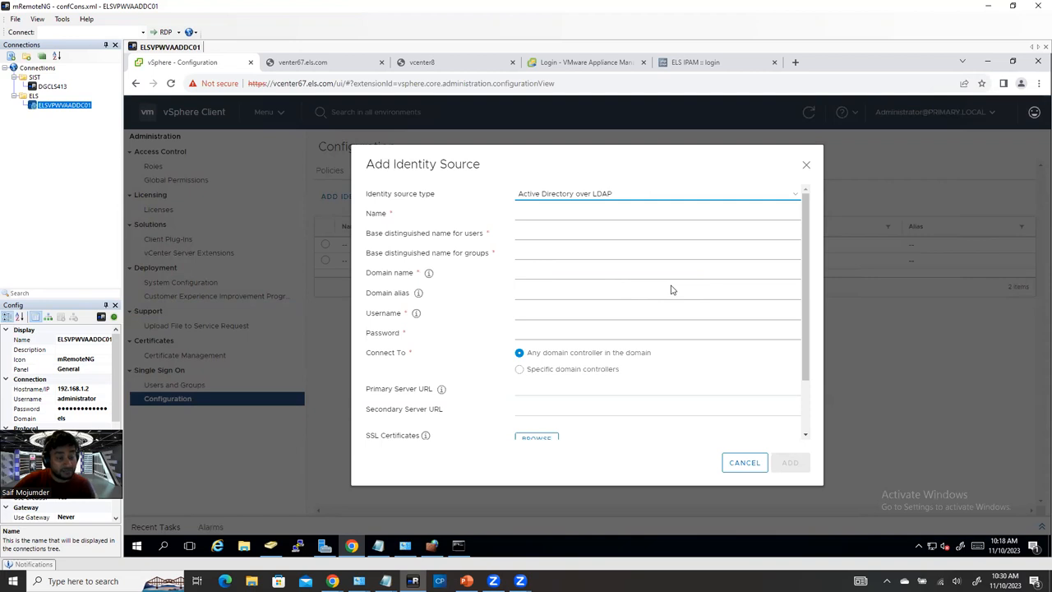
pyautogui.moveTo(819, 385)
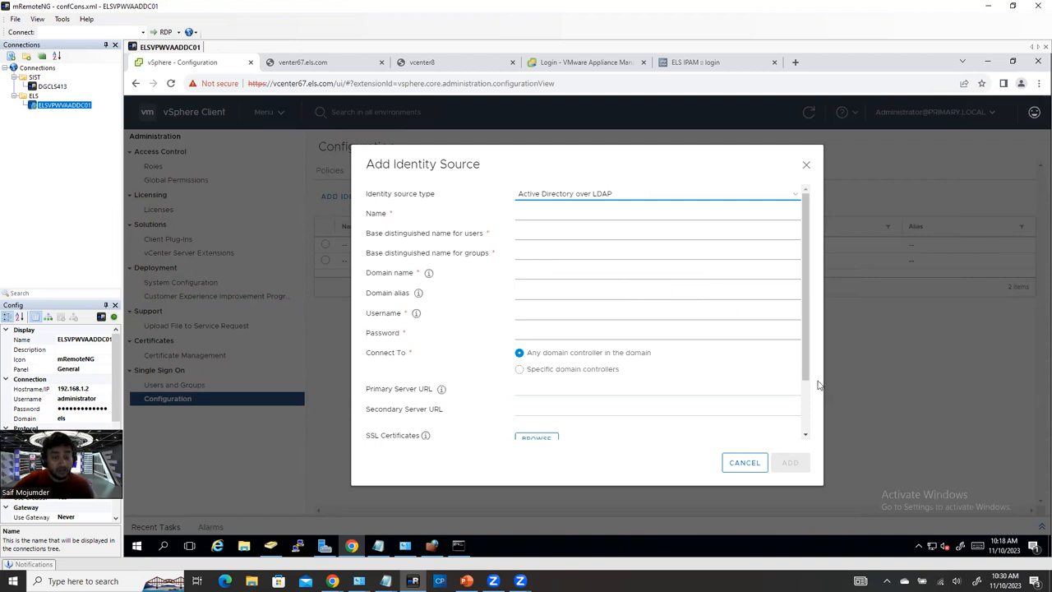
pyautogui.scroll(-3)
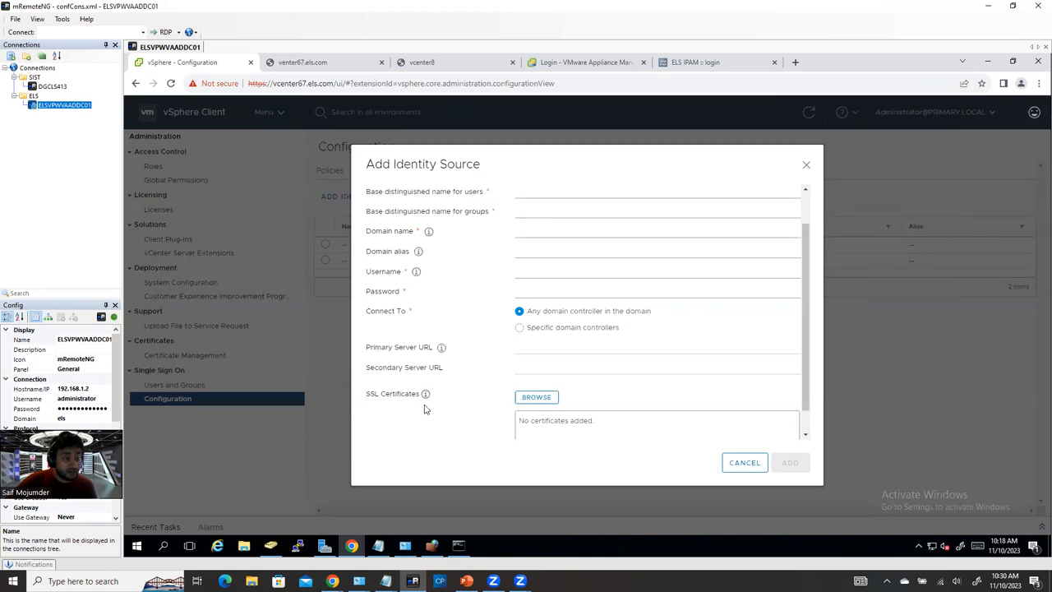
pyautogui.moveTo(482, 459)
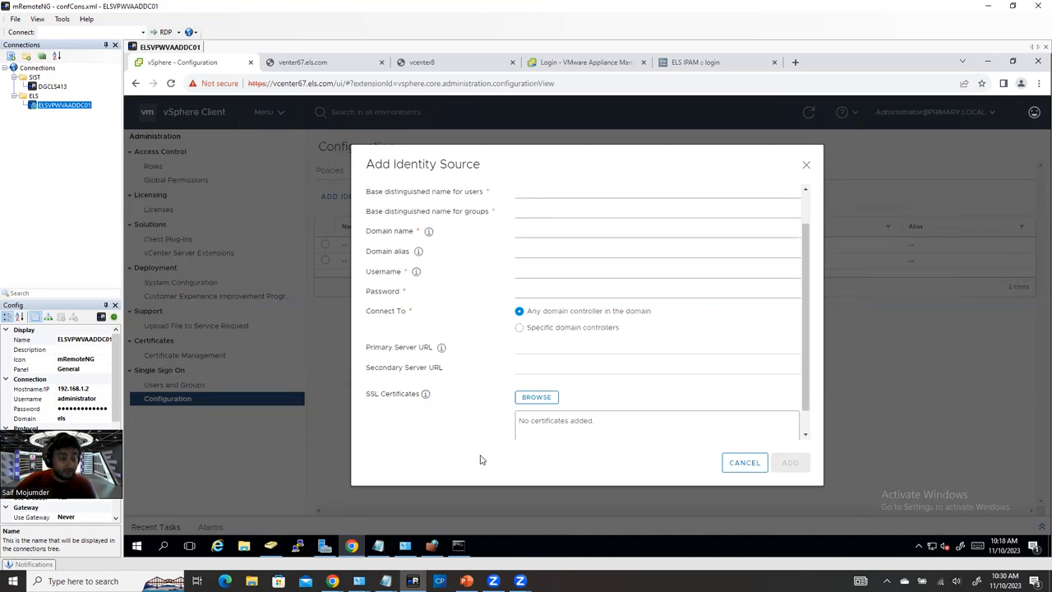
pyautogui.moveTo(459, 545)
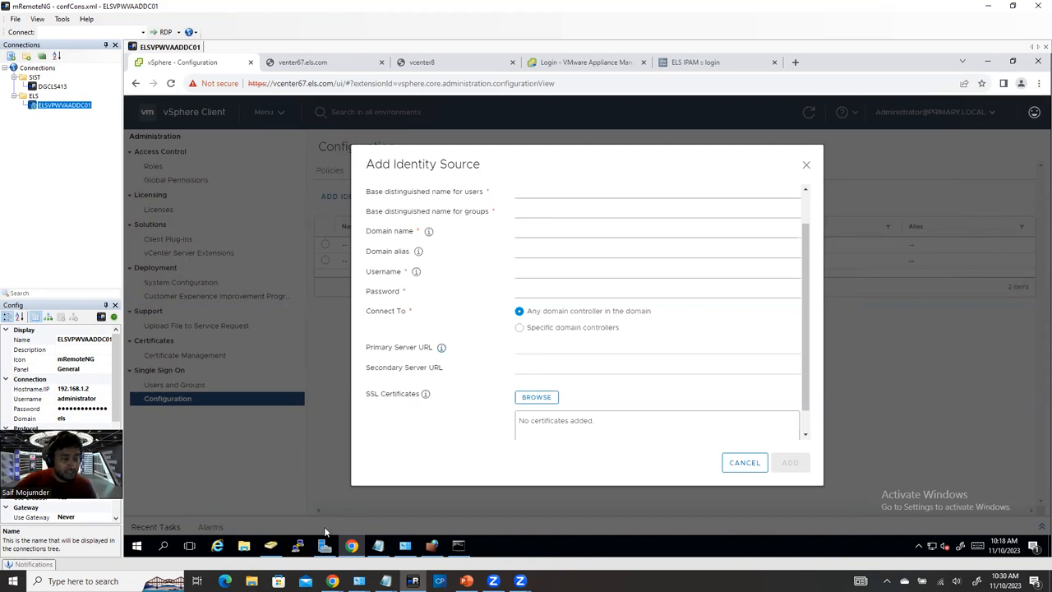
# Step: Launch PuTTY and open an SSH session to host 172.16.80.70
pyautogui.click(297, 545)
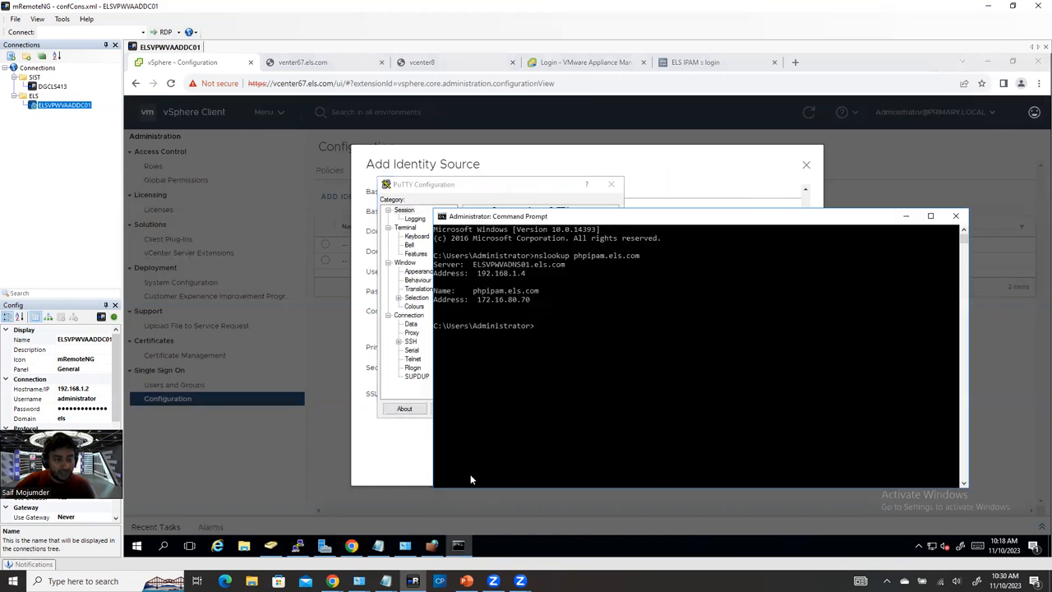
pyautogui.doubleClick(505, 298)
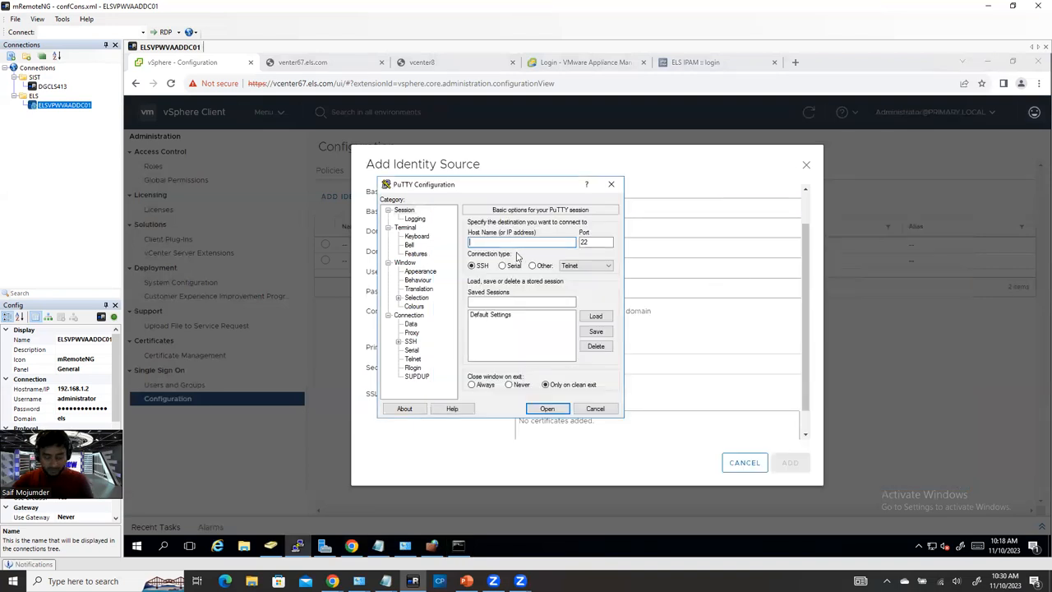
pyautogui.write('172.16.80.70')
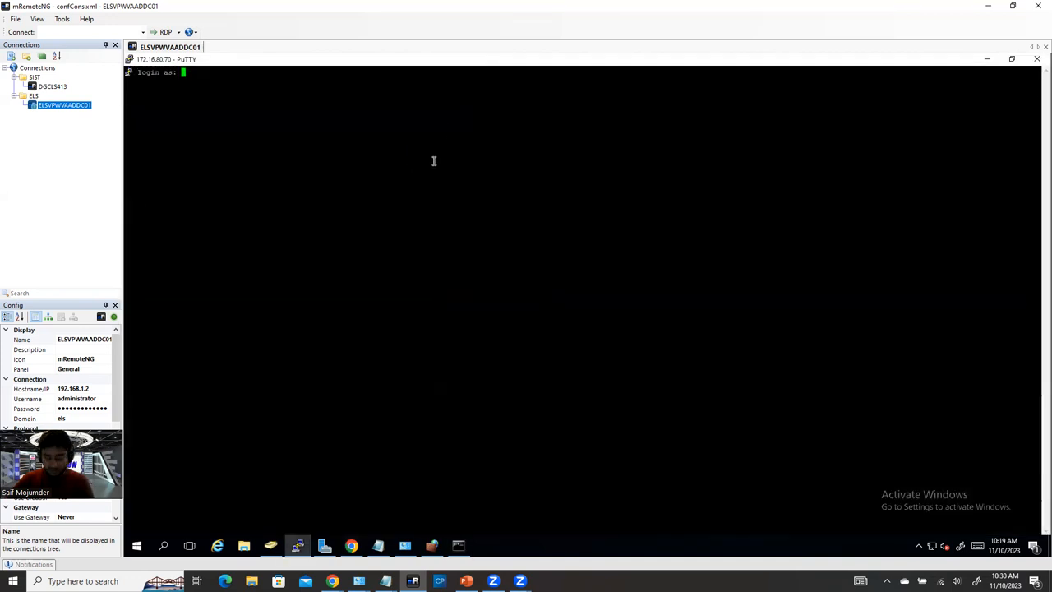
# Step: Log in to the phpipam server as user php
pyautogui.write('php')
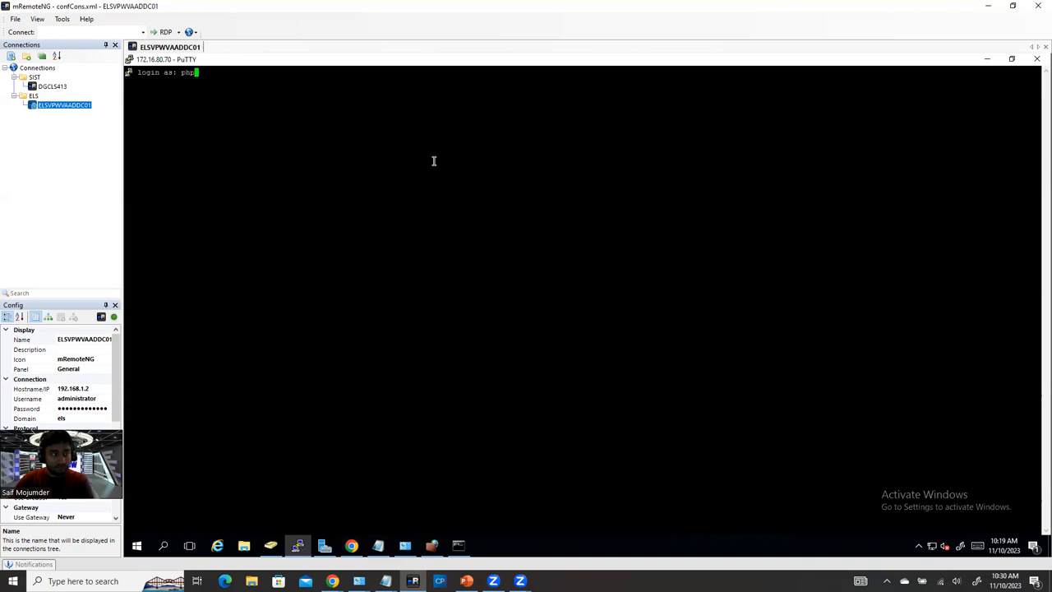
pyautogui.press('Return')
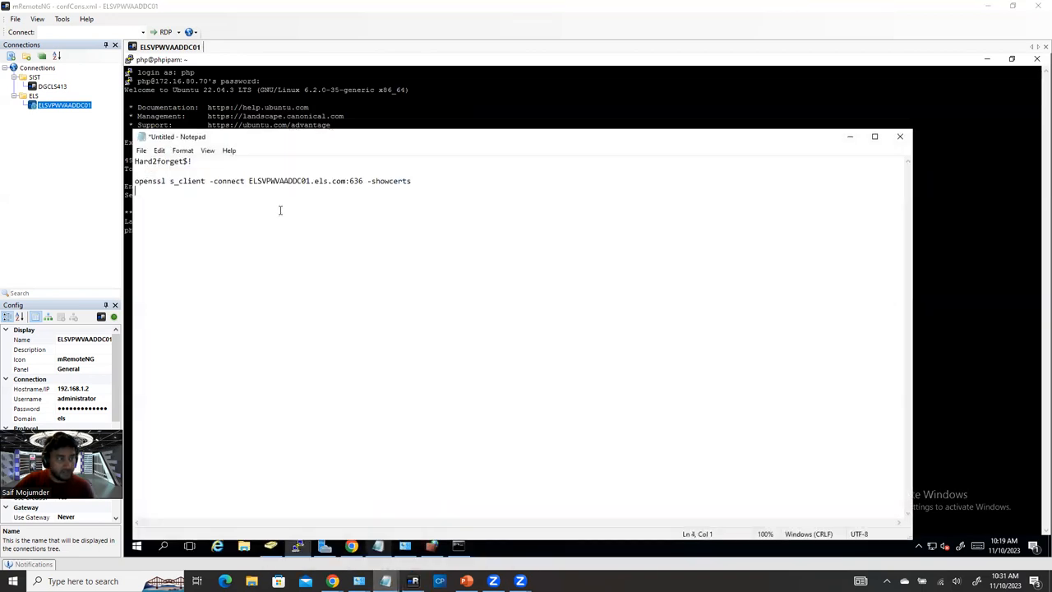
# Step: Run openssl s_client -connect ELSVPWVAADDC01.els.com:636 -showcerts to fetch the certificate chain
pyautogui.tripleClick(271, 181)
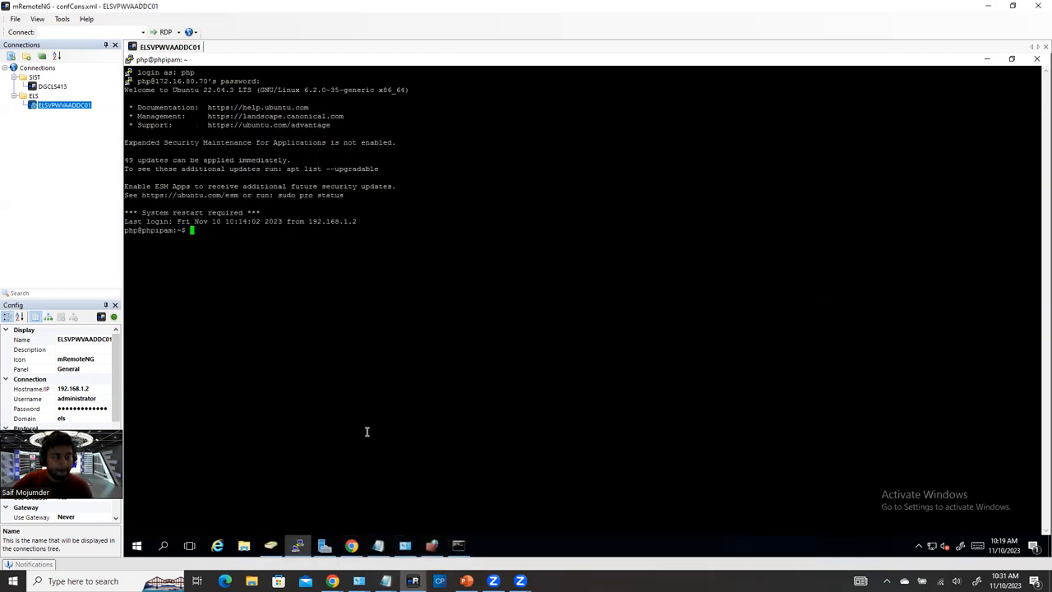
pyautogui.write('openssl s_client -connect ELSVPWVAADDC01.els.com:636 -showcerts')
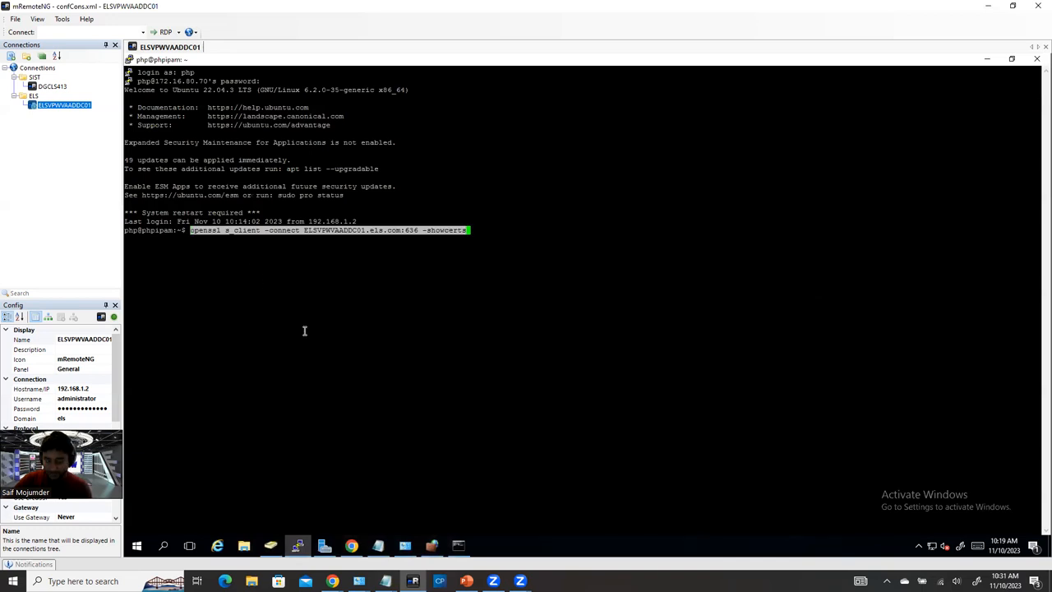
pyautogui.press('Return')
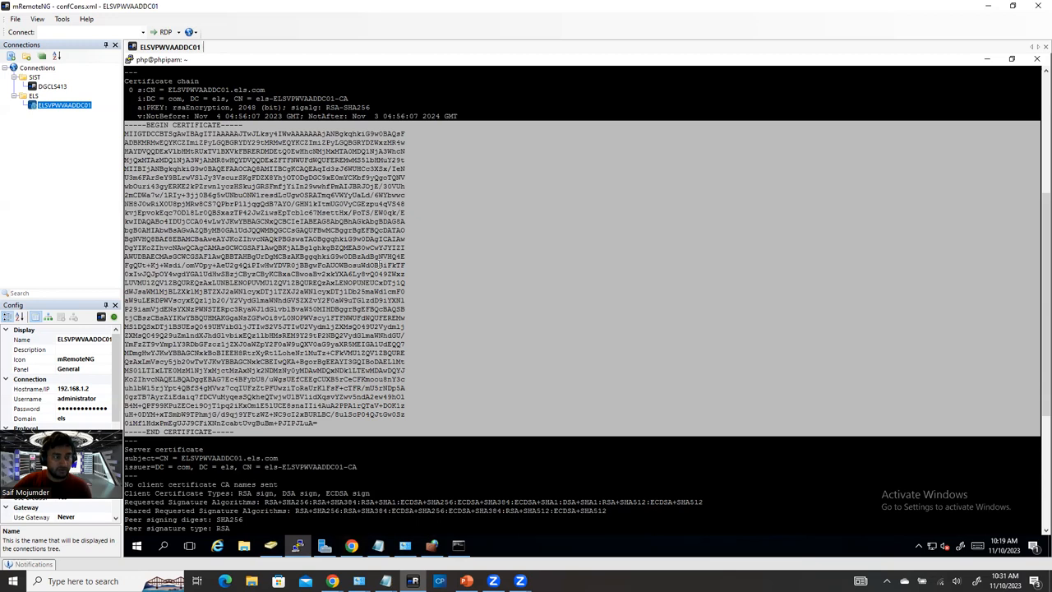
pyautogui.moveTo(385, 581)
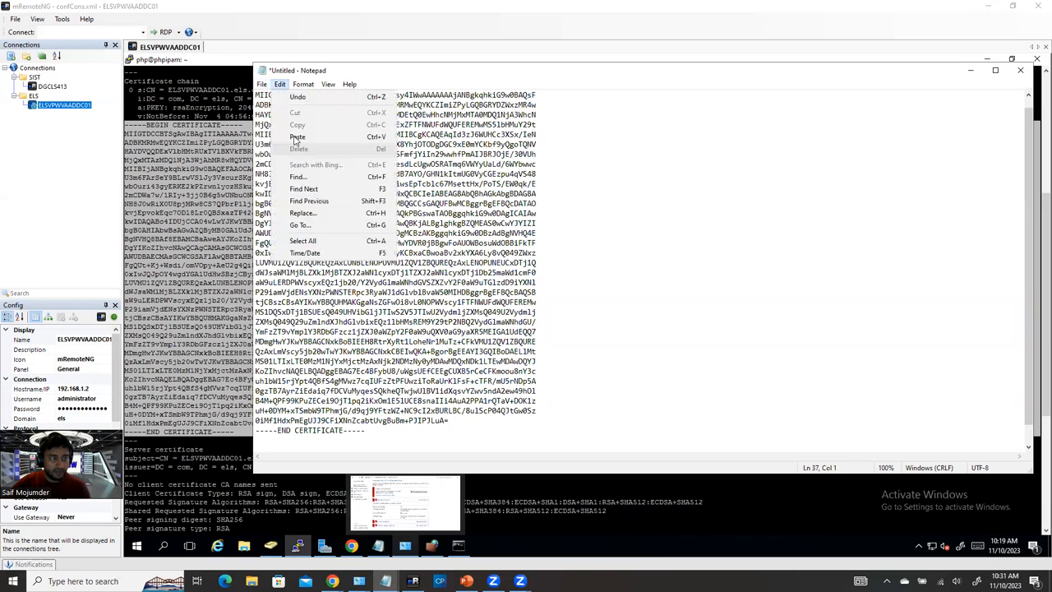
# Step: Prepare to save the certificate text as ldaps.cer under any file extension
pyautogui.click(298, 136)
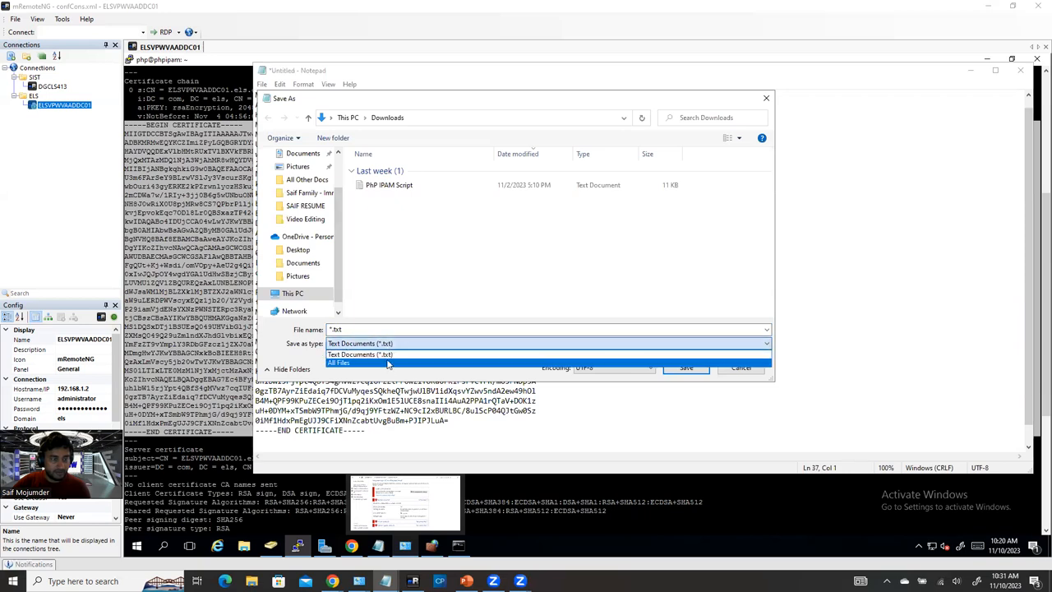
pyautogui.click(339, 362)
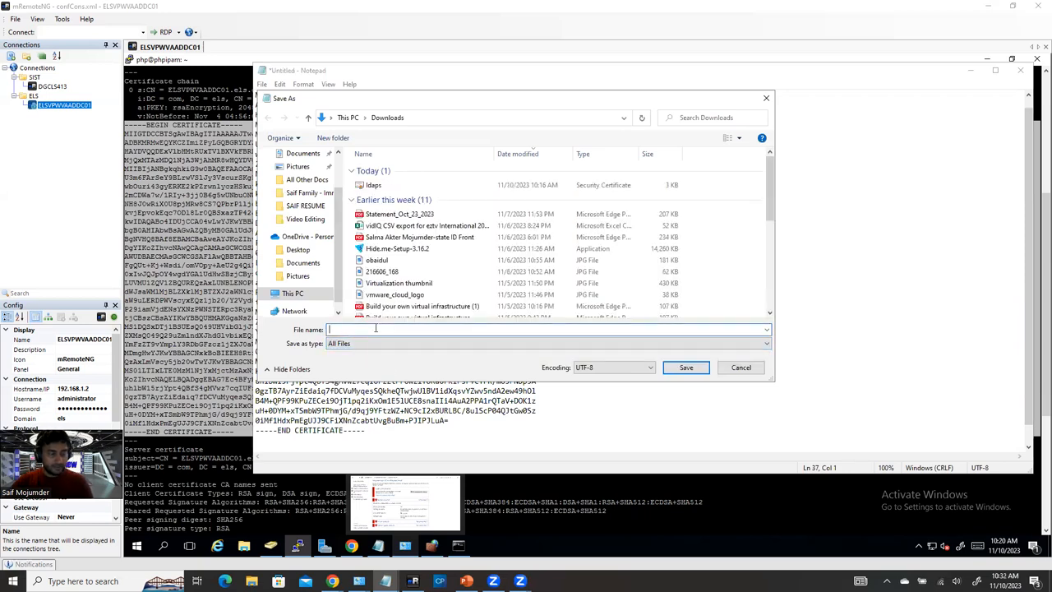
pyautogui.write('ldaps.cer')
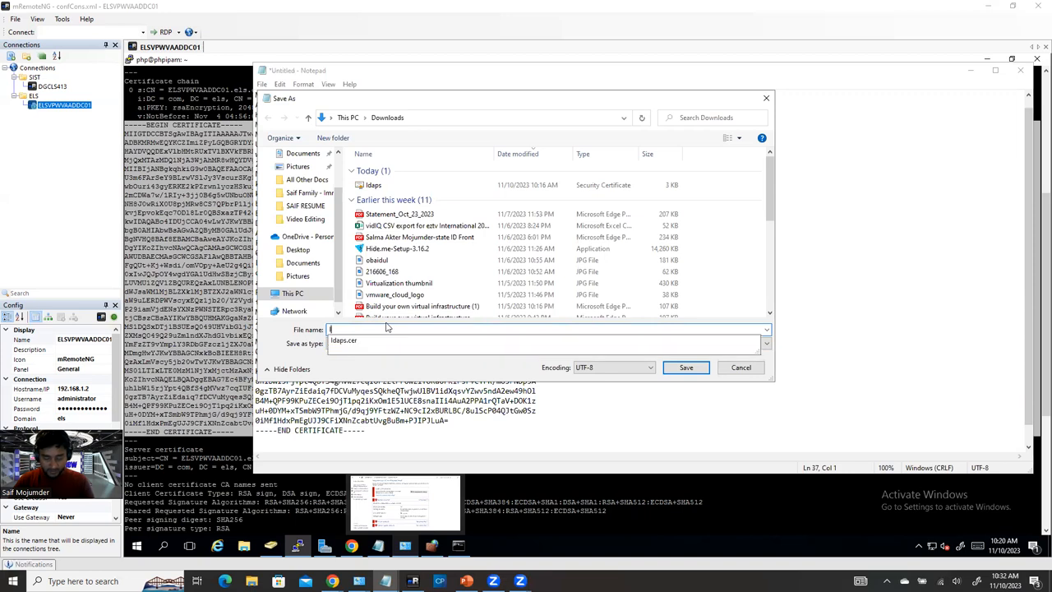
pyautogui.write('ldaps.cer')
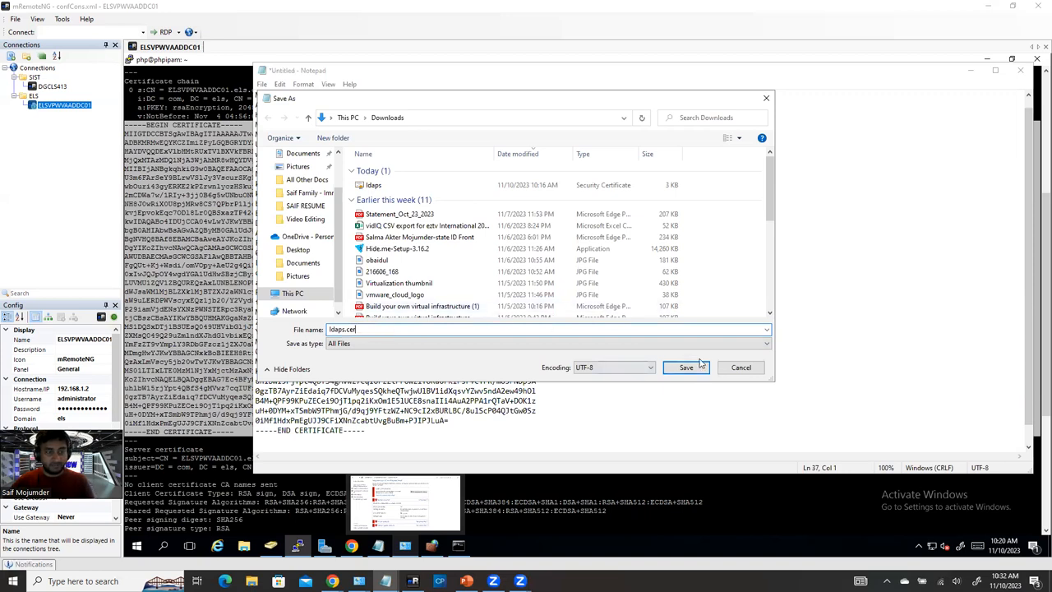
pyautogui.moveTo(374, 185)
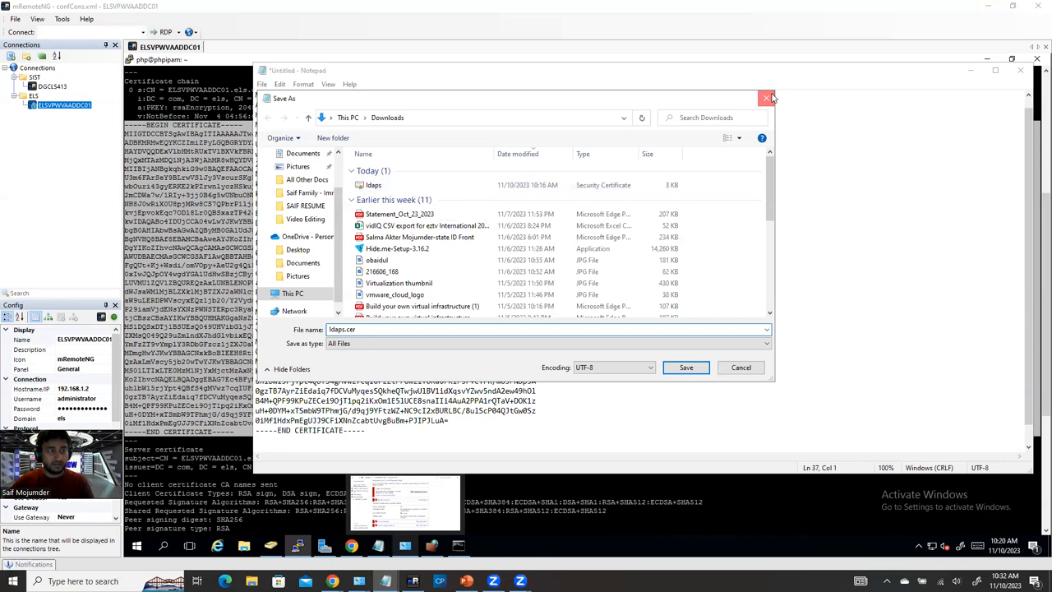
# Step: Close the untitled Notepad without saving and confirm the ldaps certificate is in Downloads
pyautogui.click(769, 98)
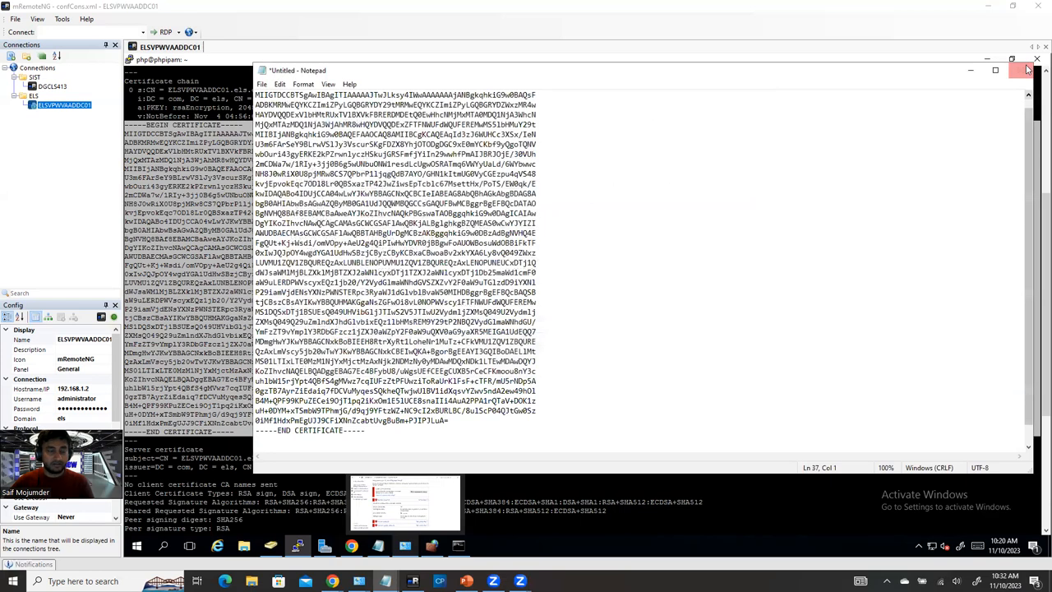
pyautogui.click(1027, 70)
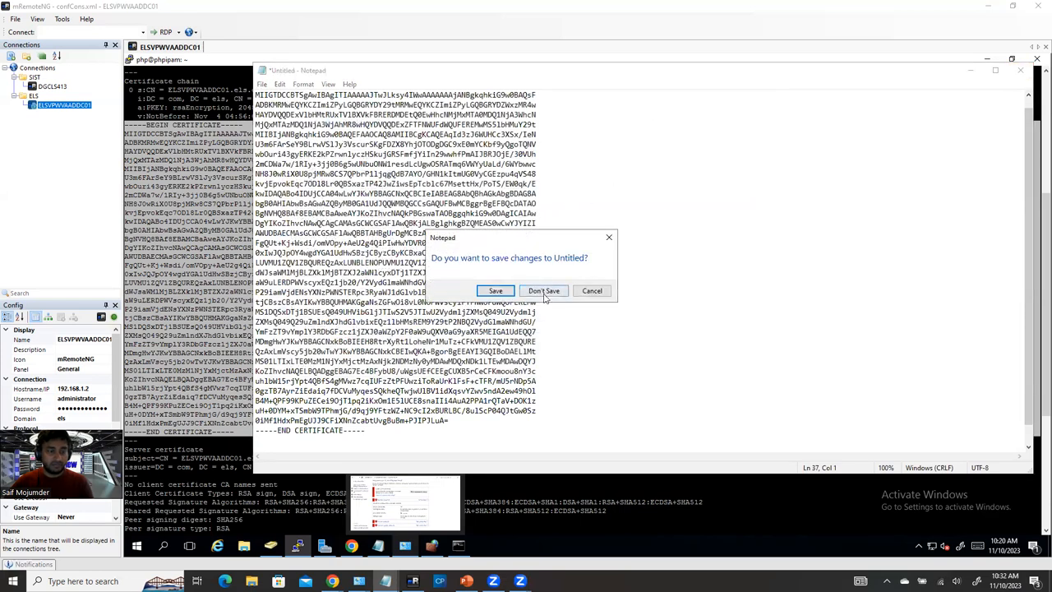
pyautogui.click(544, 290)
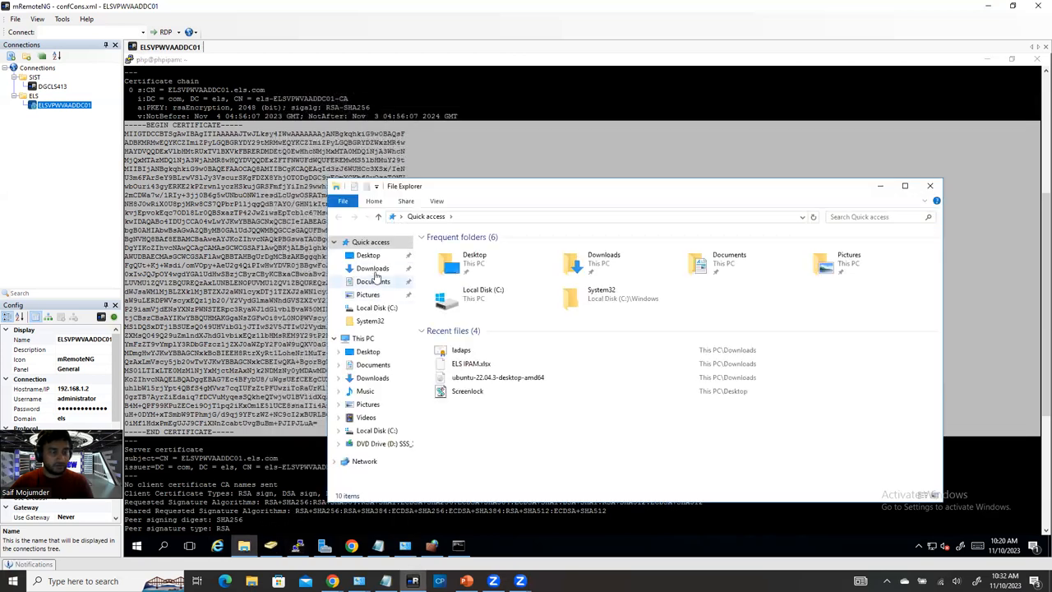
pyautogui.click(372, 268)
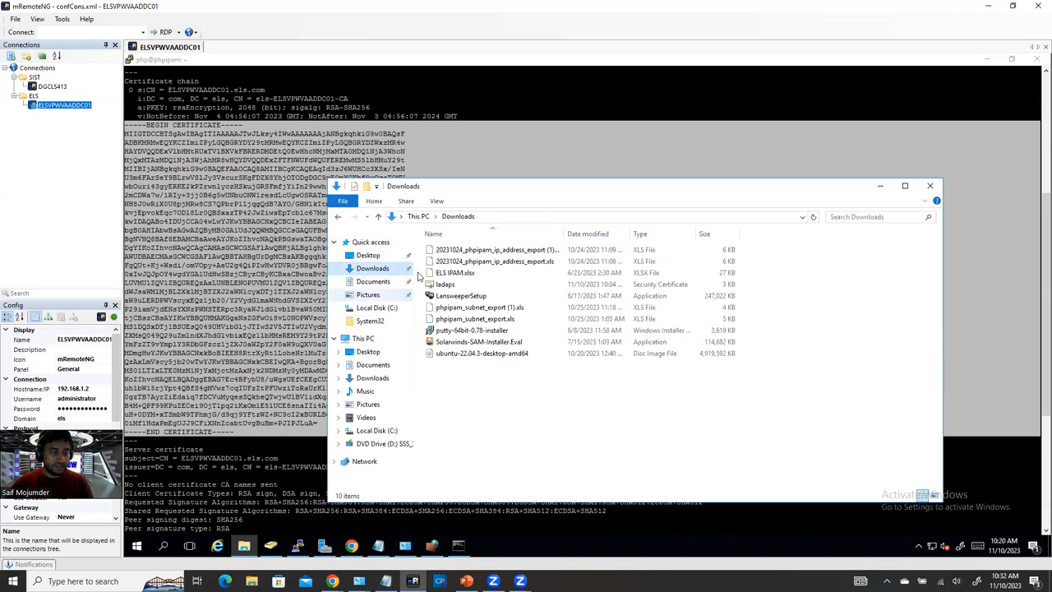
pyautogui.click(445, 284)
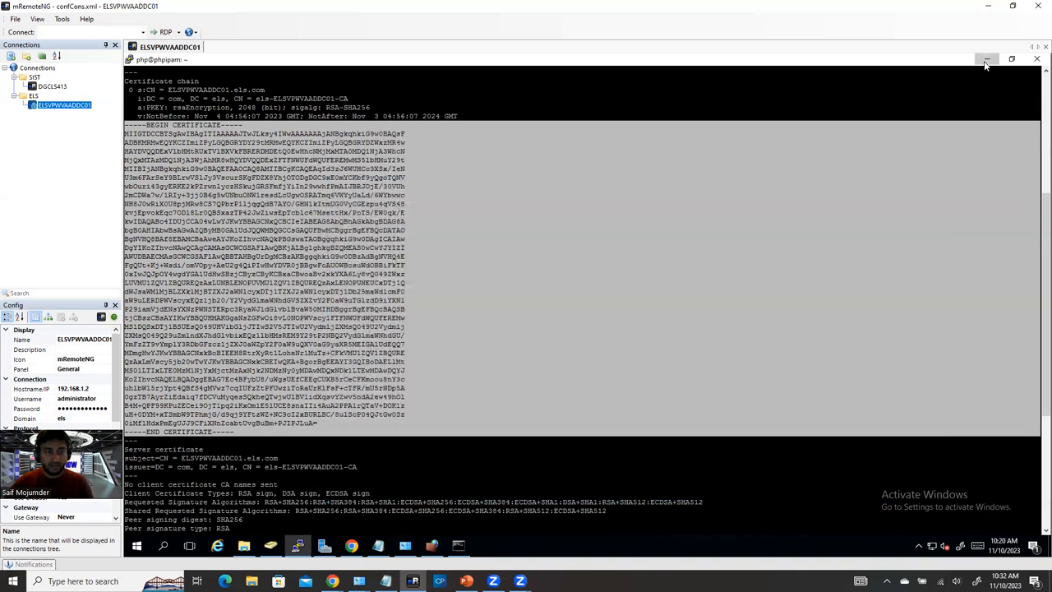
# Step: Return to the vCenter Add Identity Source form and name the new source ELS
pyautogui.click(987, 59)
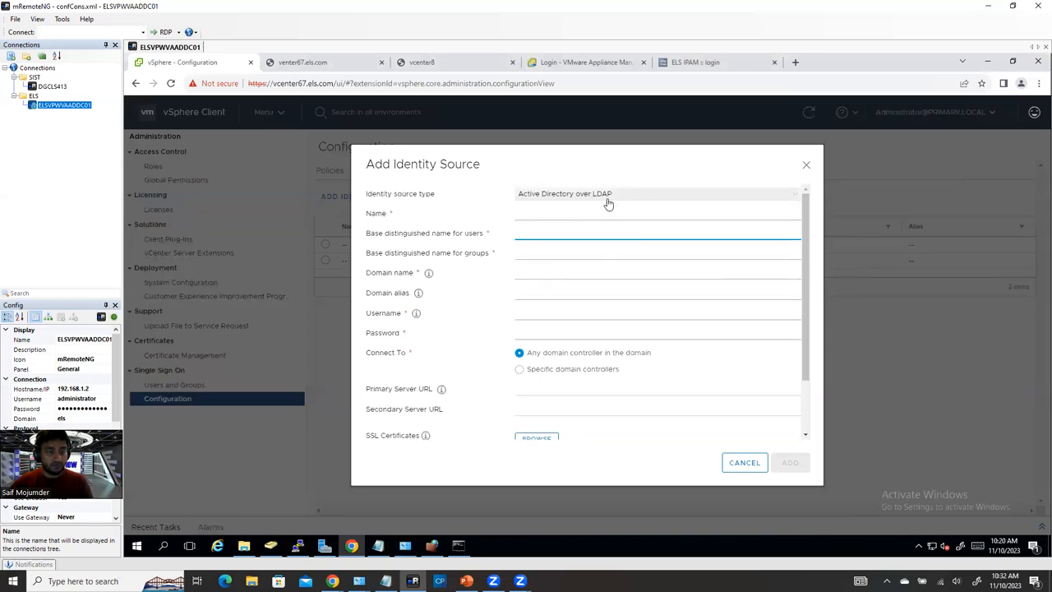
pyautogui.click(649, 213)
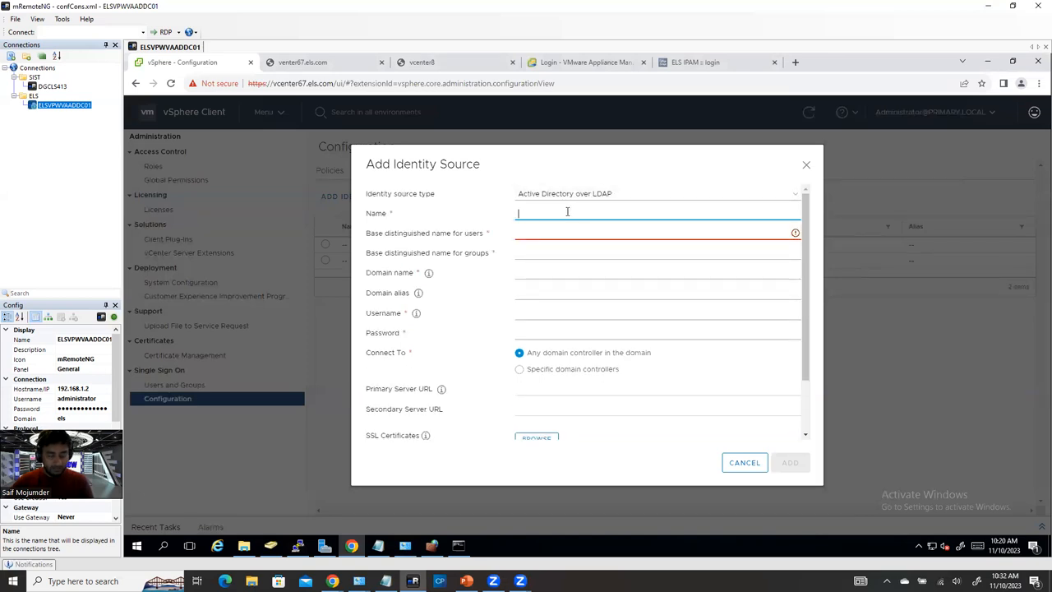
pyautogui.write('sfhsadfaskdasd')
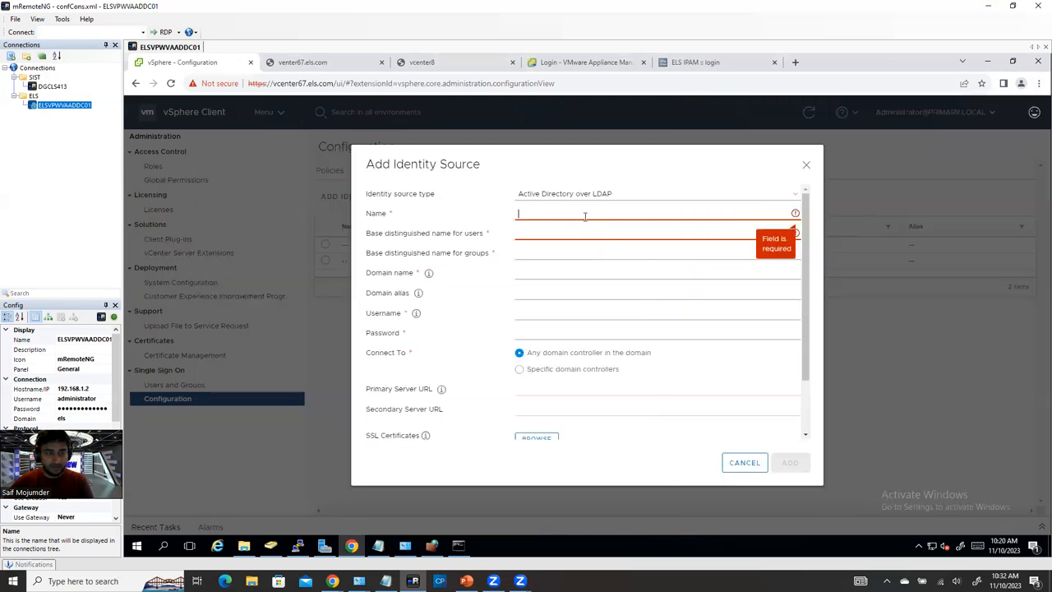
pyautogui.write('ELS')
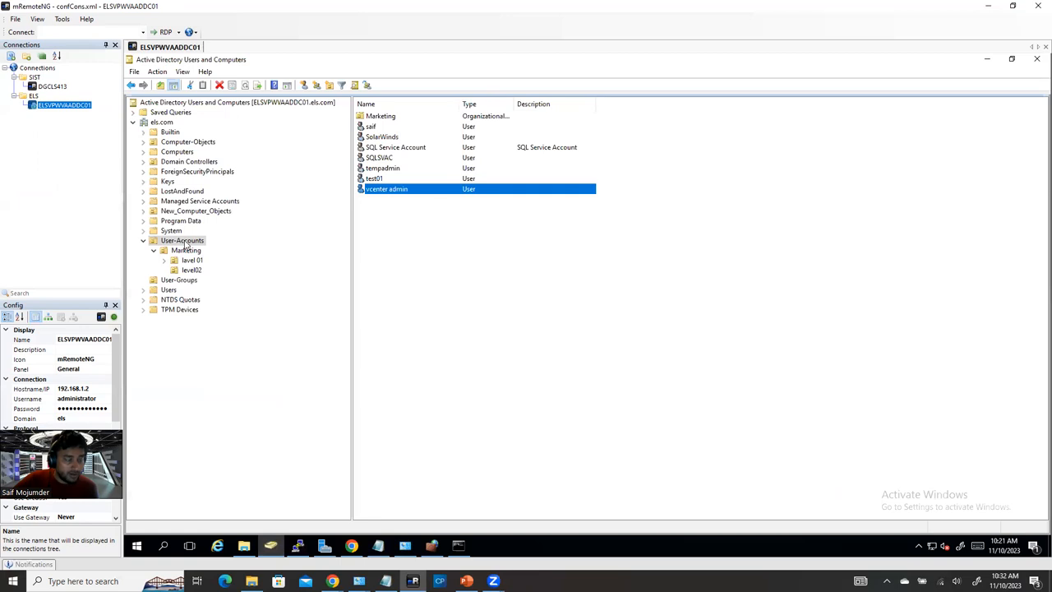
pyautogui.moveTo(197, 273)
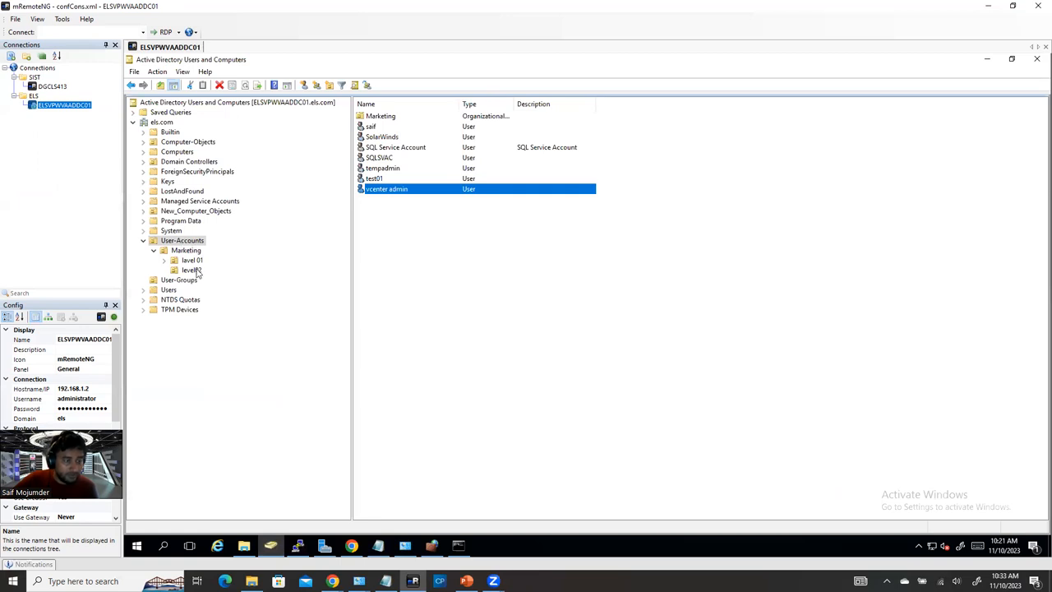
# Step: Open the level02 OU's properties and its Attribute Editor to read the distinguishedName value
pyautogui.rightClick(191, 269)
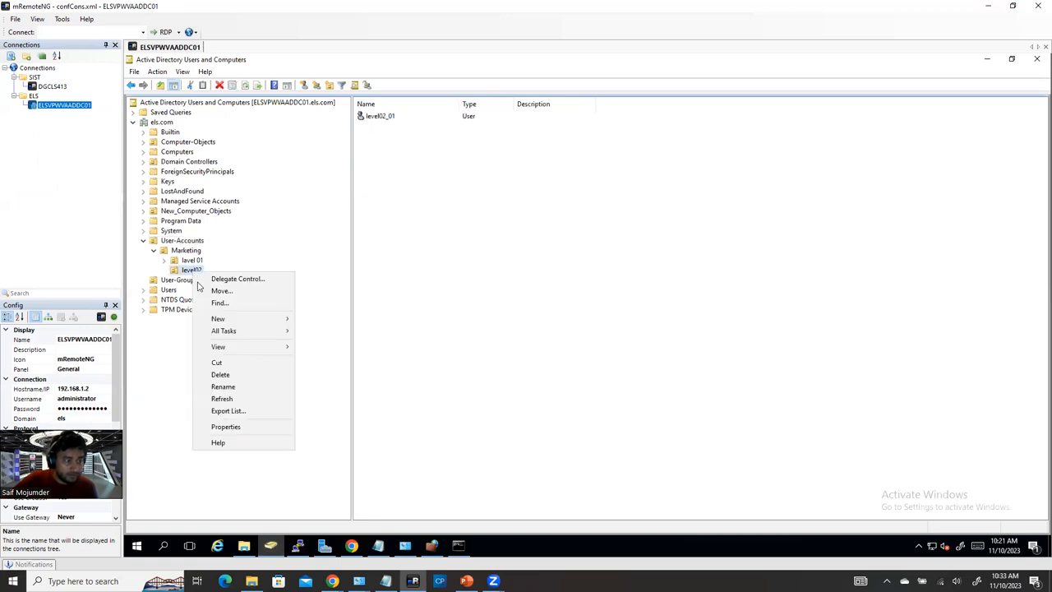
pyautogui.click(226, 426)
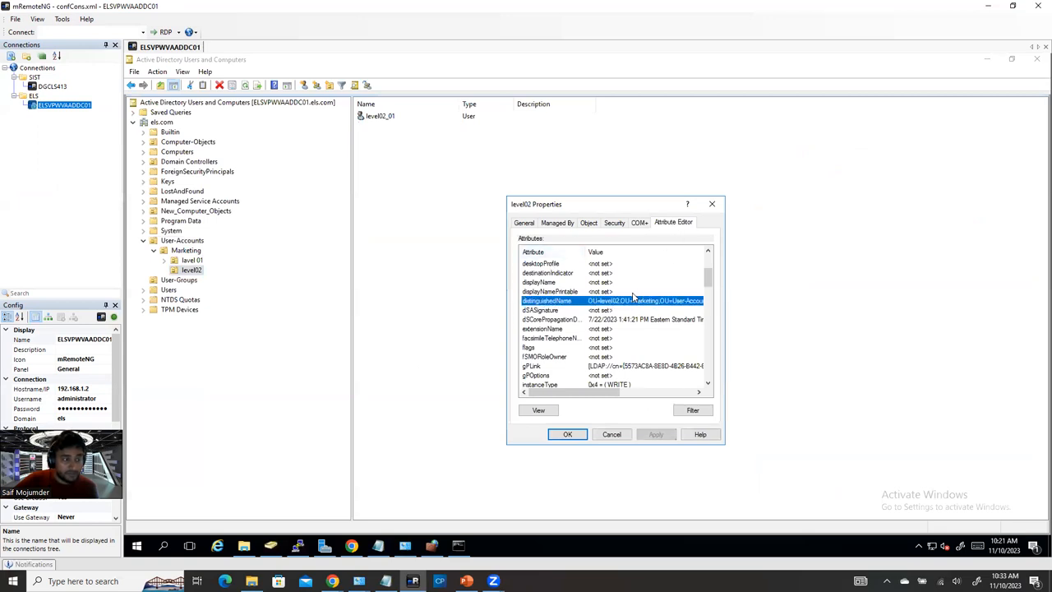
pyautogui.moveTo(408, 281)
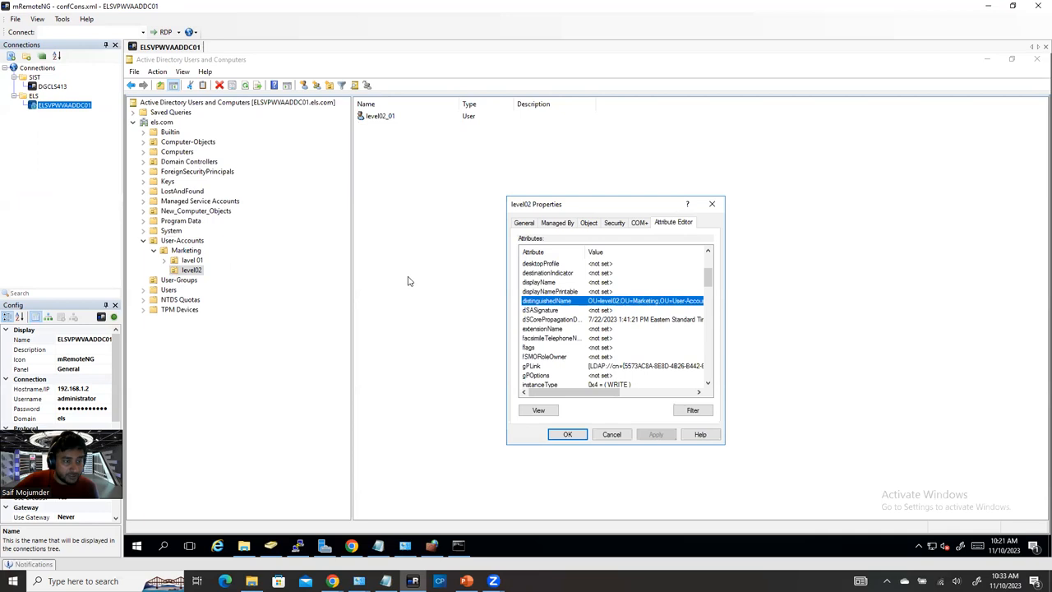
pyautogui.moveTo(353, 239)
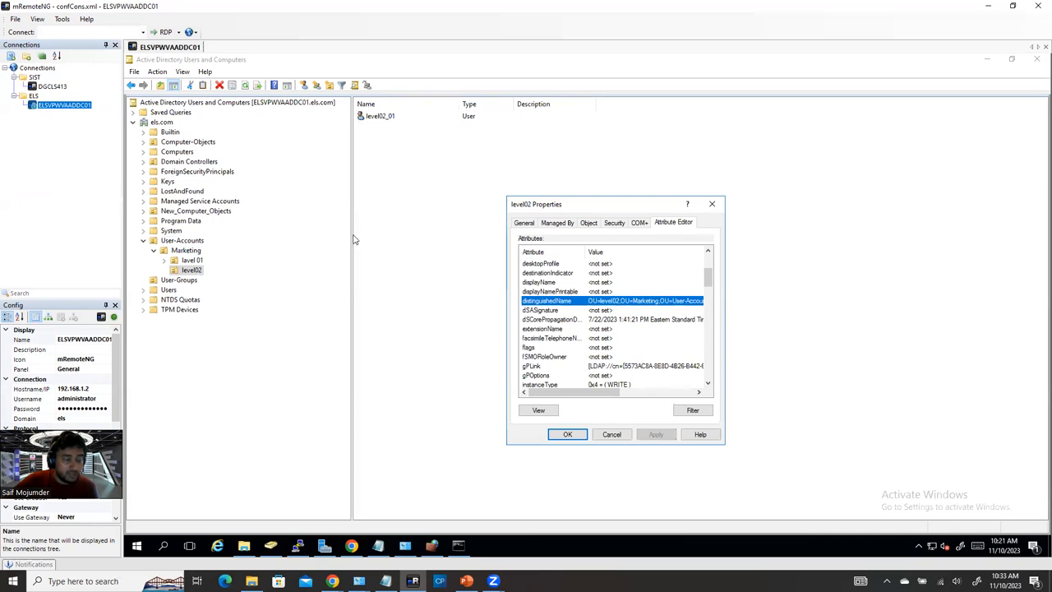
pyautogui.moveTo(435, 279)
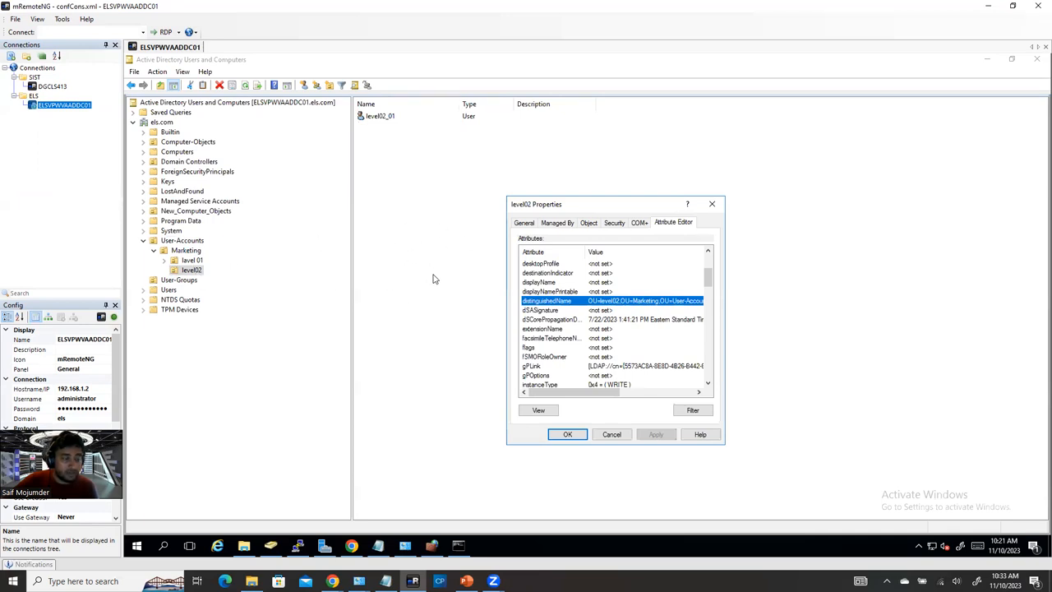
pyautogui.moveTo(463, 455)
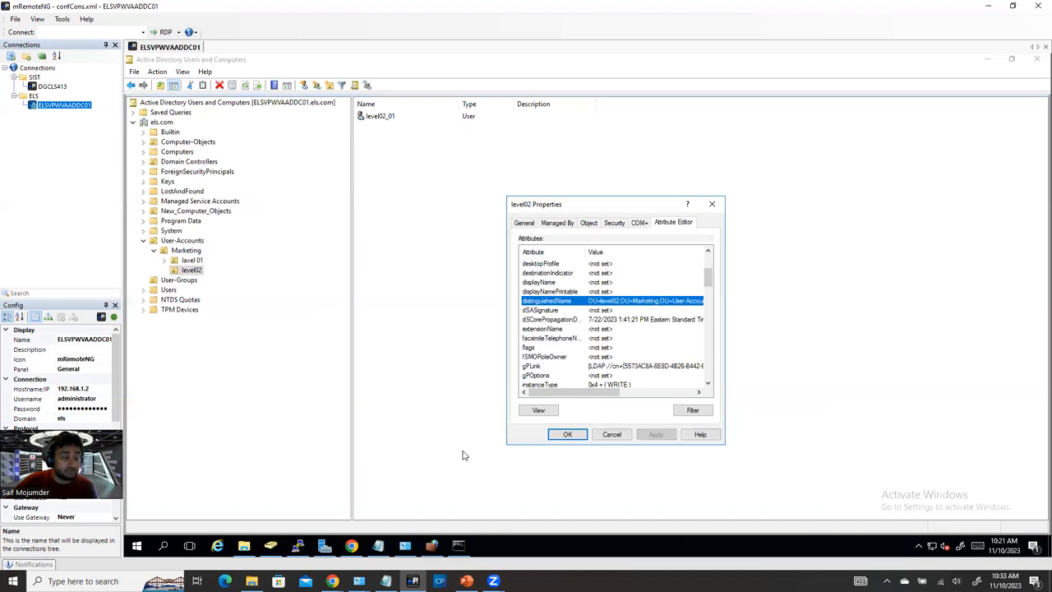
pyautogui.moveTo(115, 292)
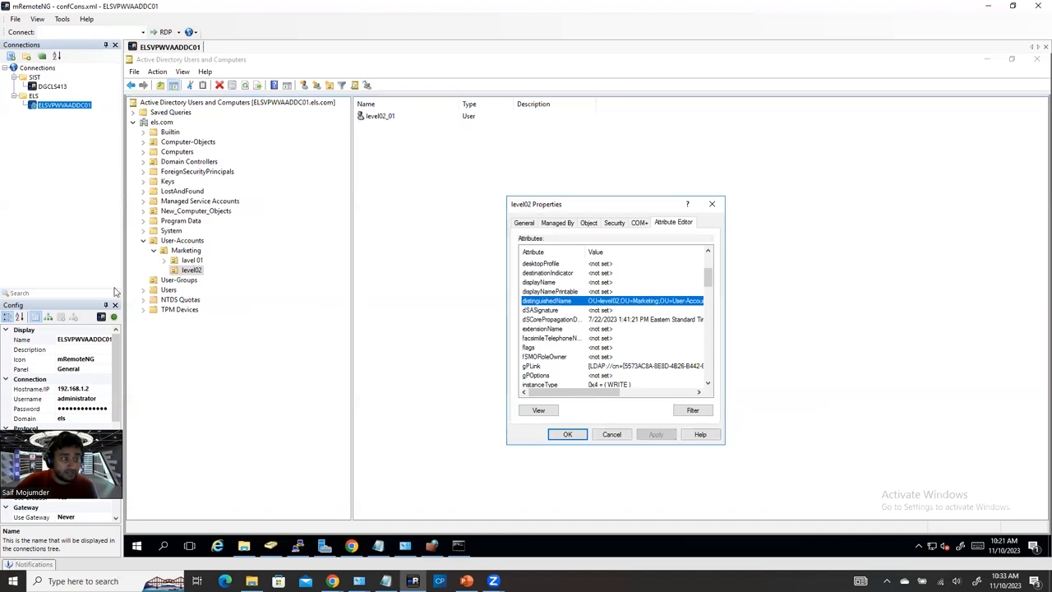
pyautogui.moveTo(208, 298)
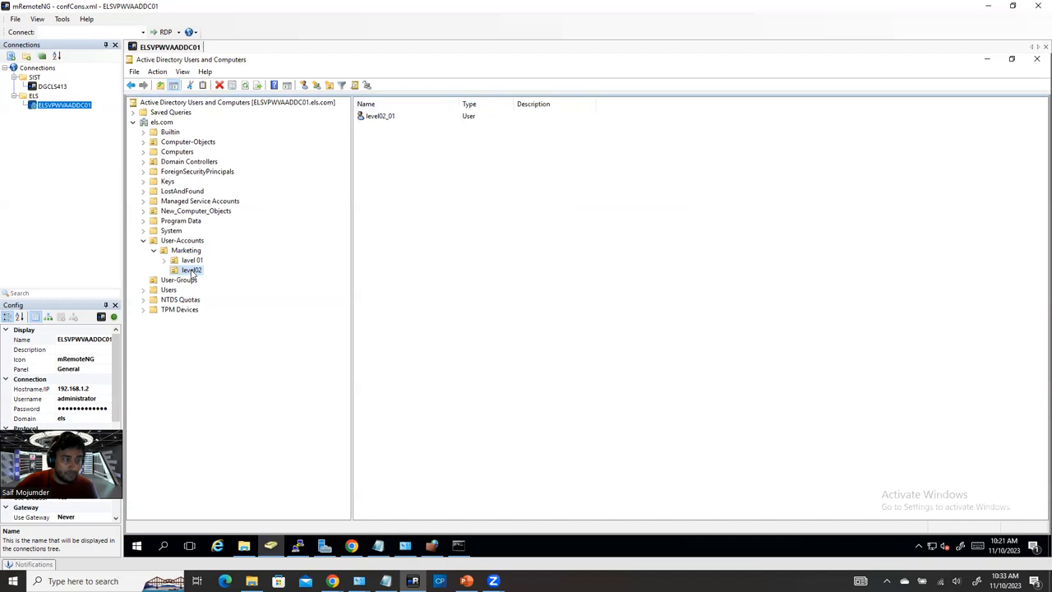
pyautogui.rightClick(191, 270)
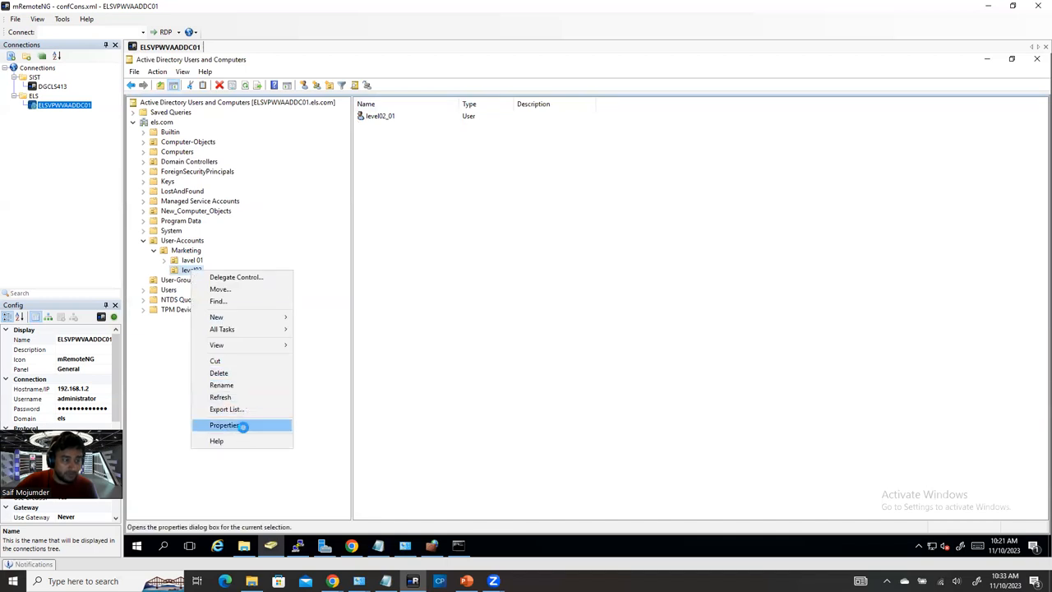
pyautogui.click(224, 425)
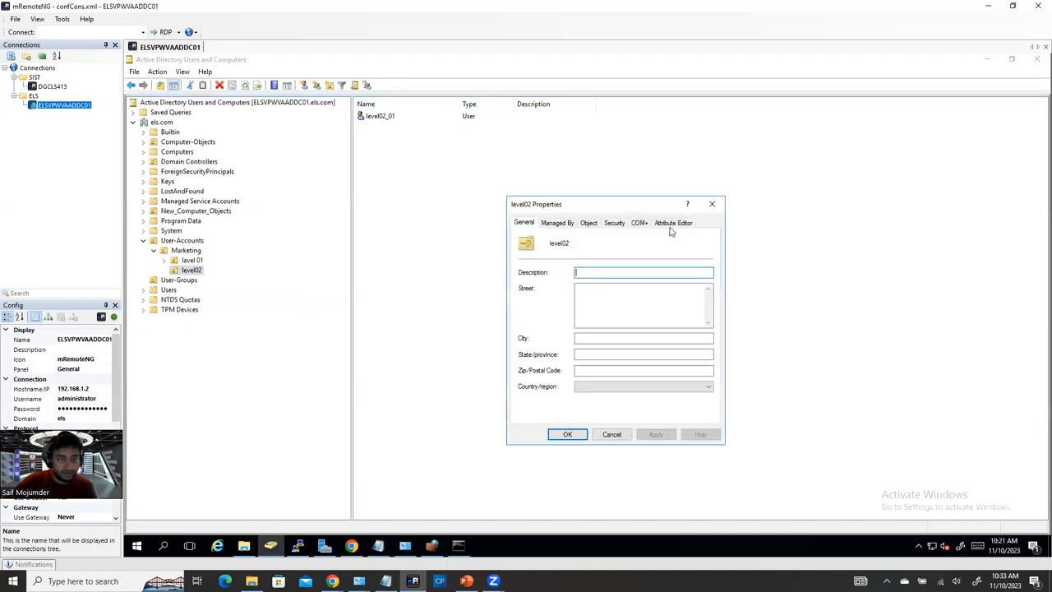
pyautogui.click(673, 223)
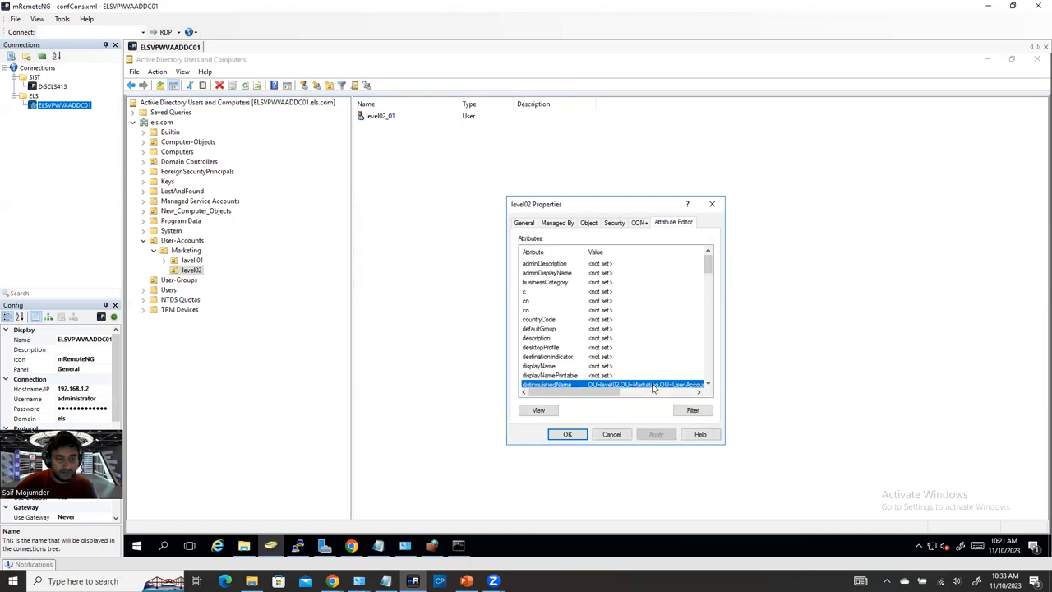
pyautogui.doubleClick(613, 385)
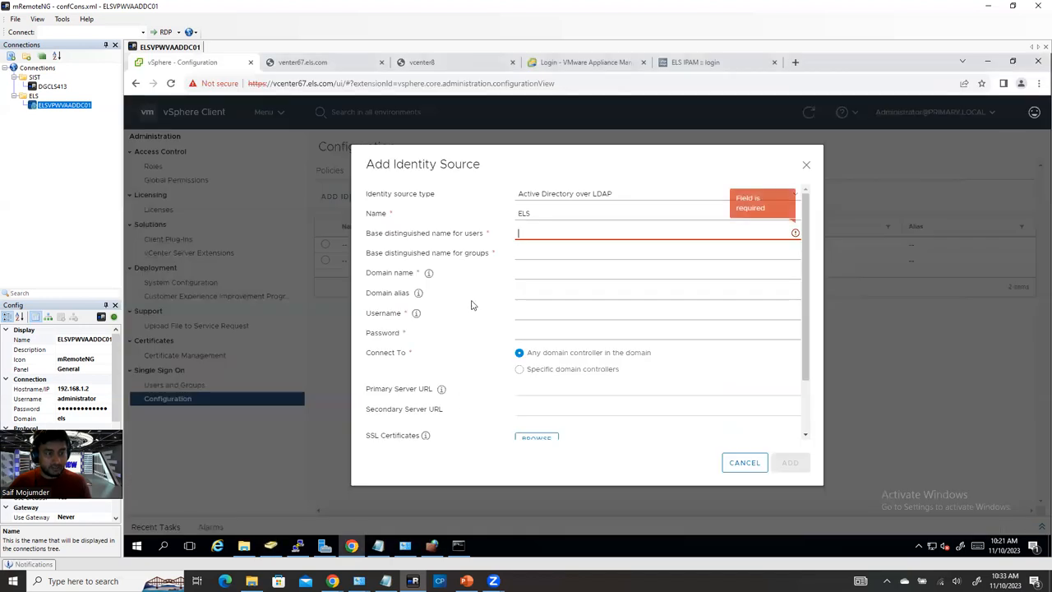
# Step: Enter the level02 DN for users, then set both users and groups base DNs to DC=els,DC=com
pyautogui.write('OU=level02,OU=Marketing,OU=User-Accounts,DC=els,DC=com')
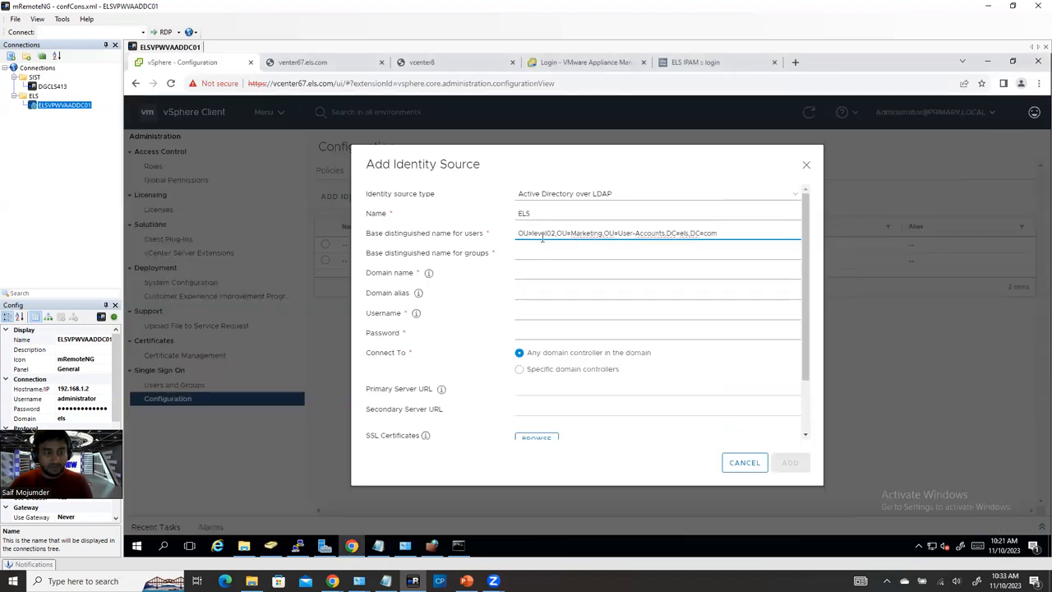
pyautogui.doubleClick(536, 233)
pyautogui.write('DC=els,DC=com')
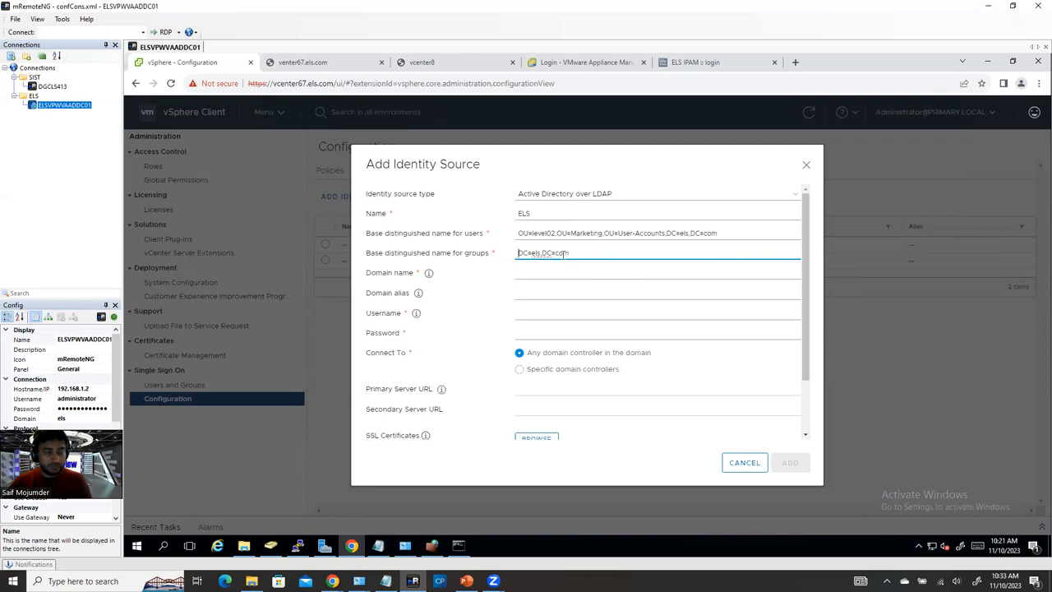
pyautogui.tripleClick(543, 252)
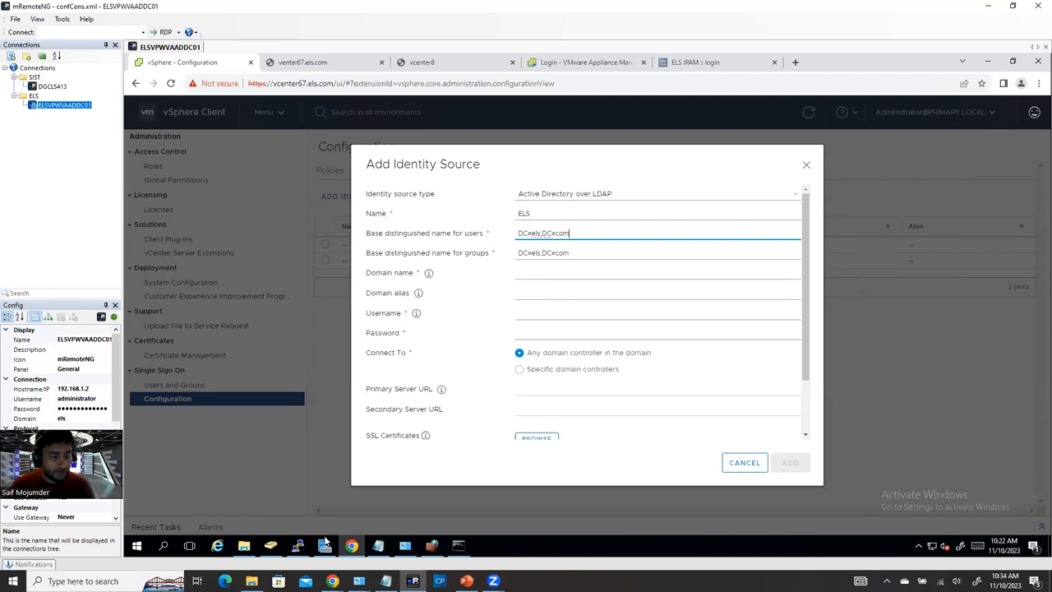
# Step: In ADUC, select the User-Accounts OU's distinguished name OU=User-Accounts,DC=els,DC=com to copy
pyautogui.click(270, 545)
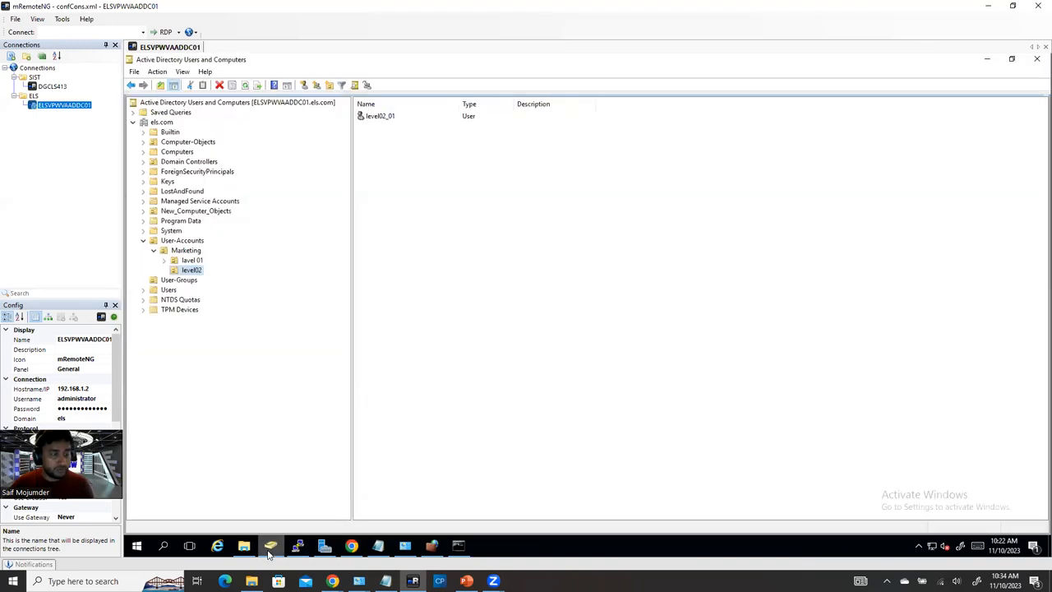
pyautogui.click(184, 240)
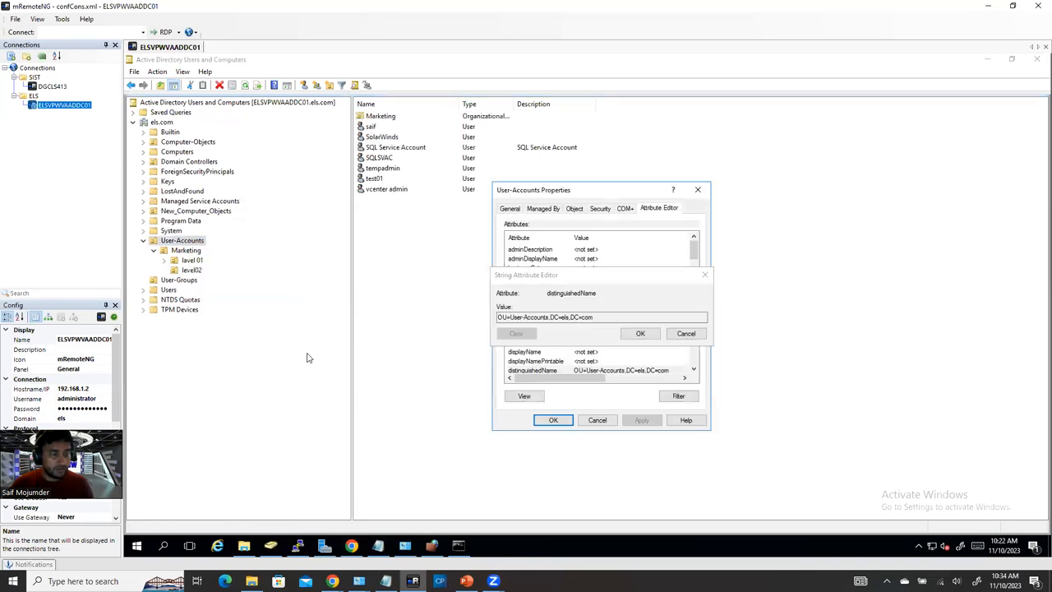
pyautogui.tripleClick(600, 317)
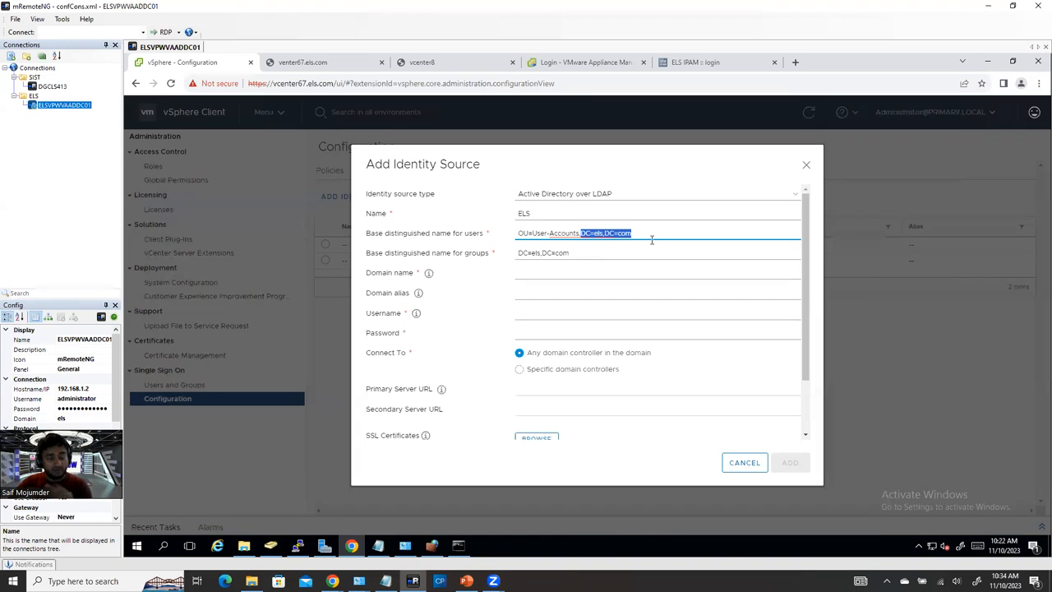
pyautogui.moveTo(242, 105)
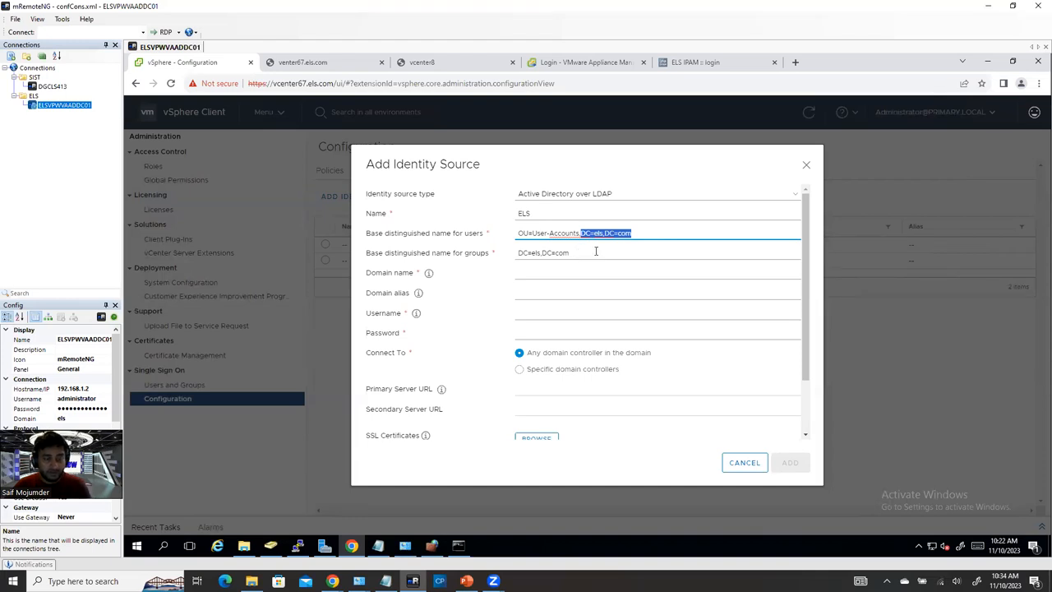
# Step: Enter domain name els.com and alias els for the ELS identity source
pyautogui.click(657, 272)
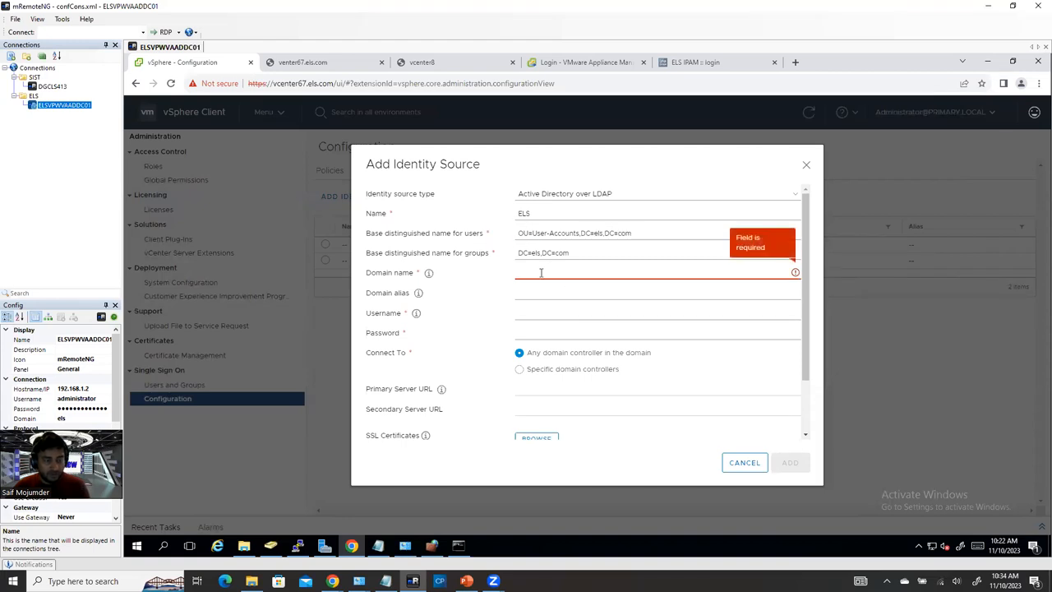
pyautogui.write('e')
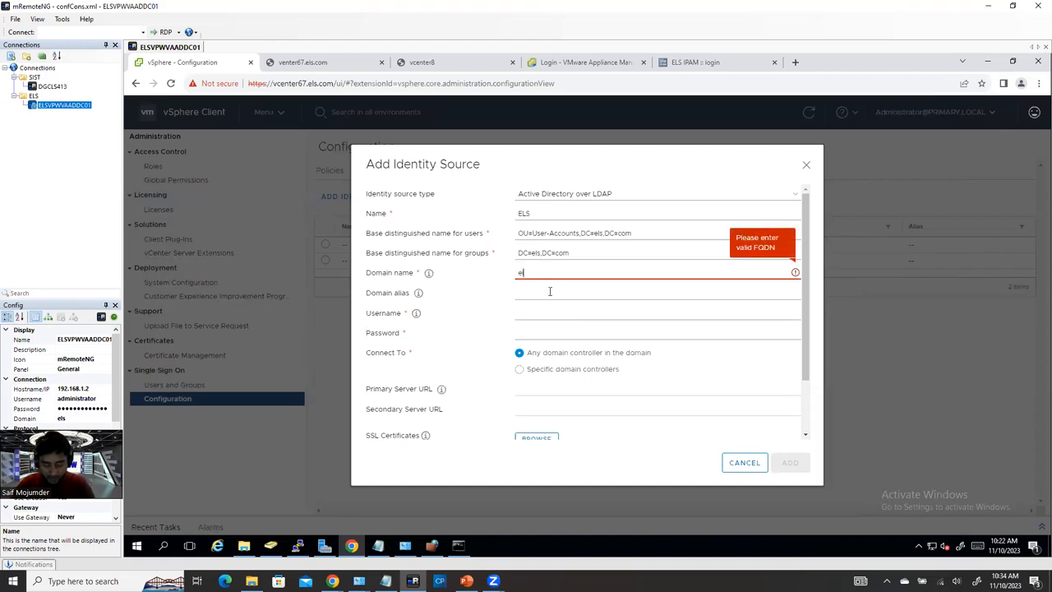
pyautogui.write('ls.com')
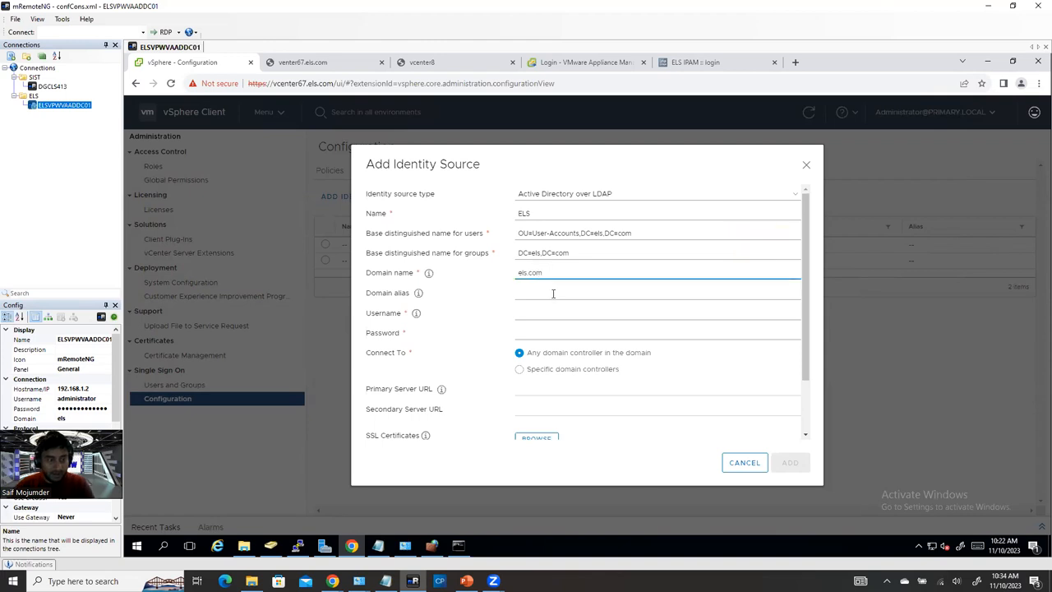
pyautogui.click(576, 293)
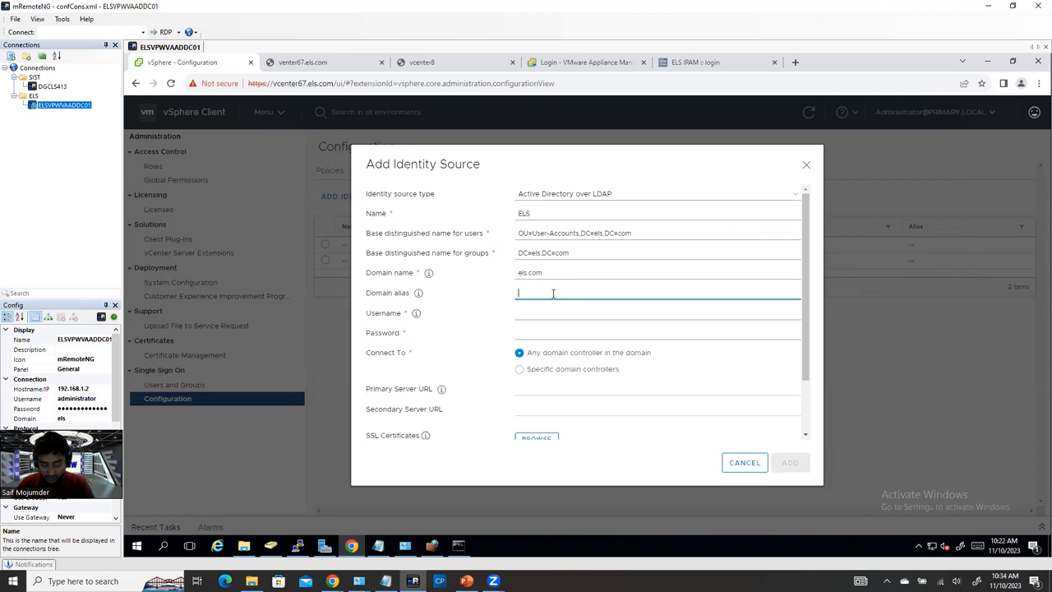
pyautogui.write('els')
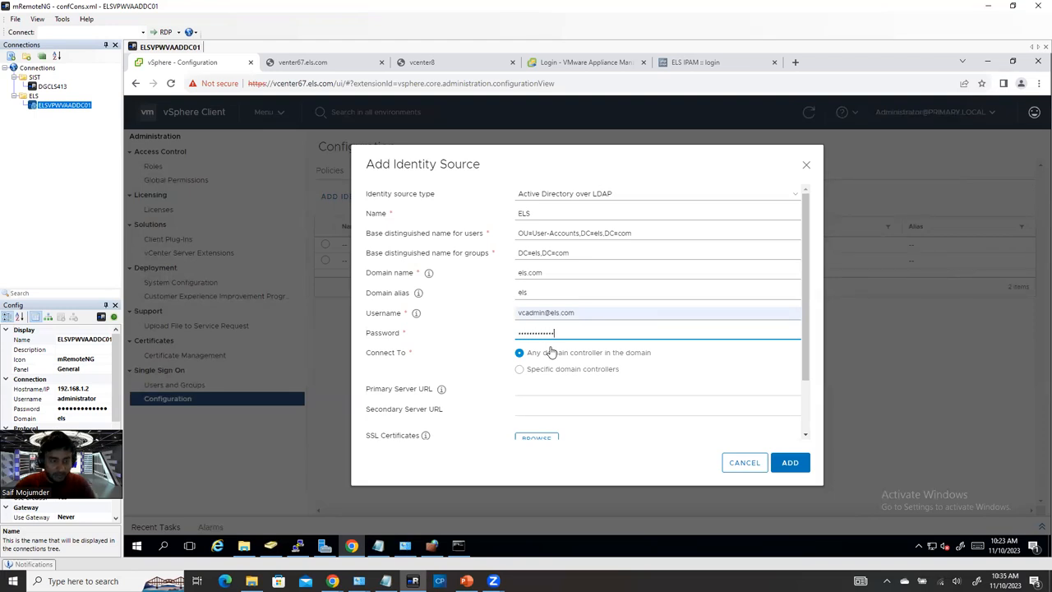
# Step: Choose specific domain controllers with primary server URL ldaps://ELSVPWVAADDC01.els.com:636
pyautogui.click(519, 368)
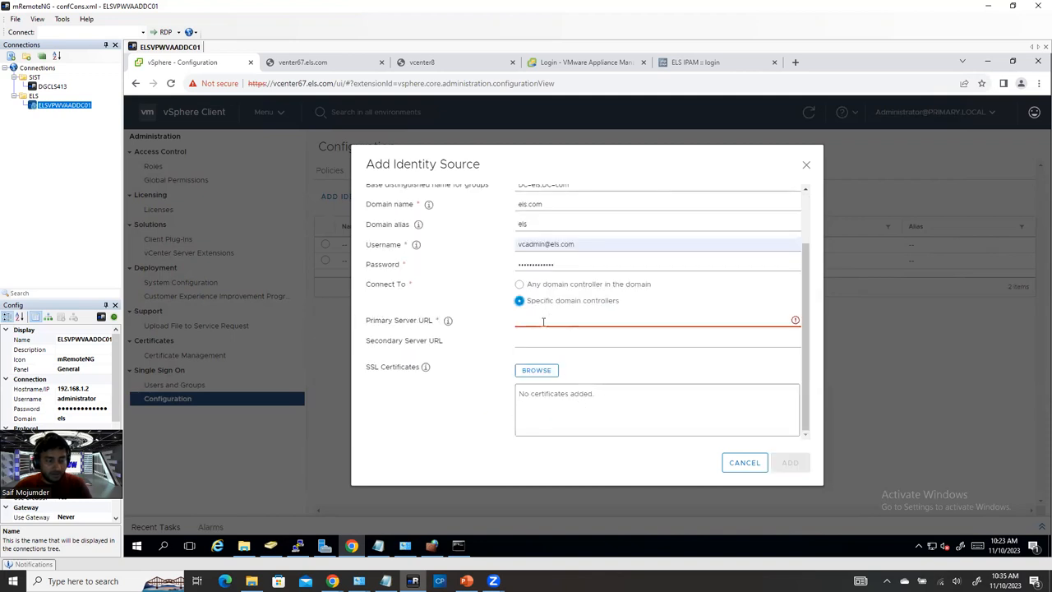
pyautogui.rightClick(62, 105)
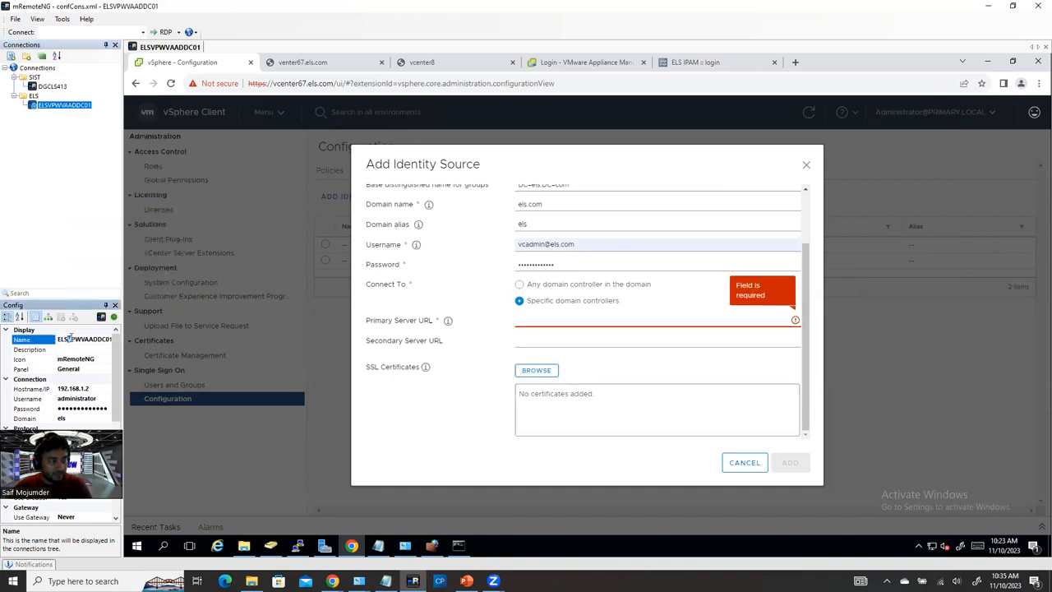
pyautogui.click(656, 320)
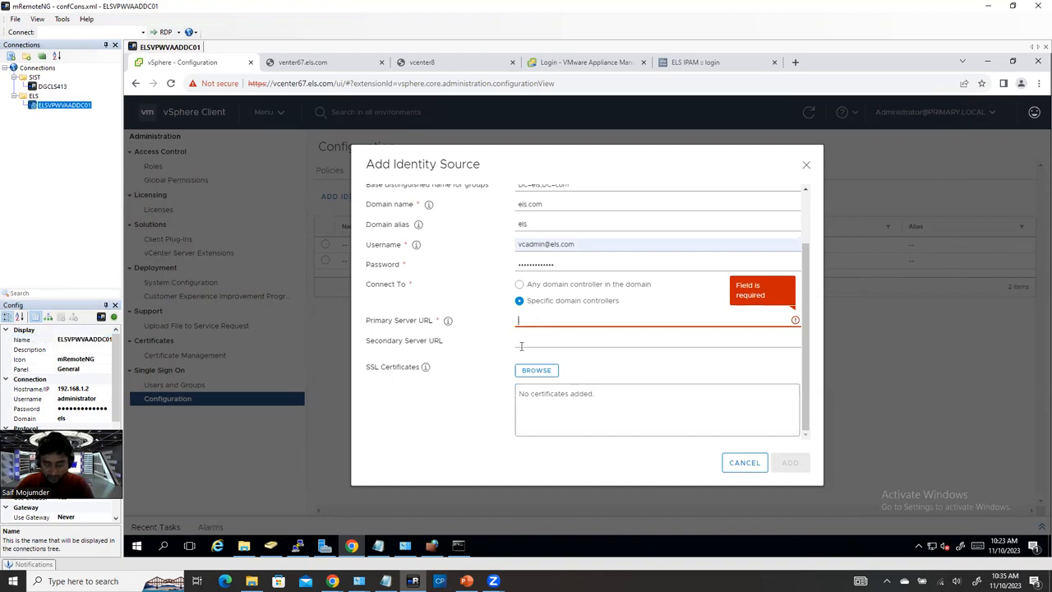
pyautogui.write('ldap')
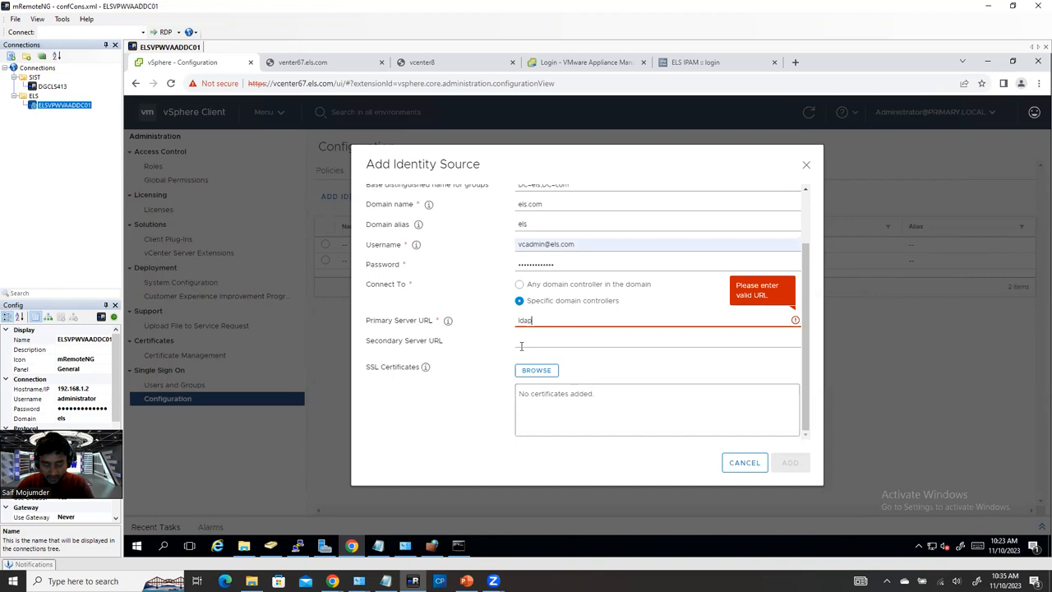
pyautogui.write('s')
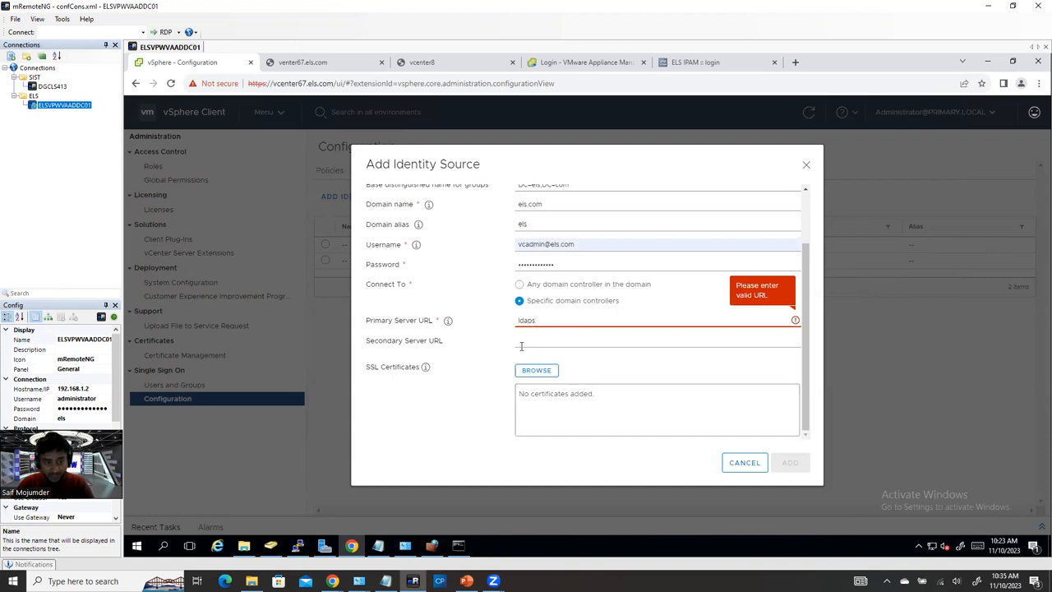
pyautogui.write('://')
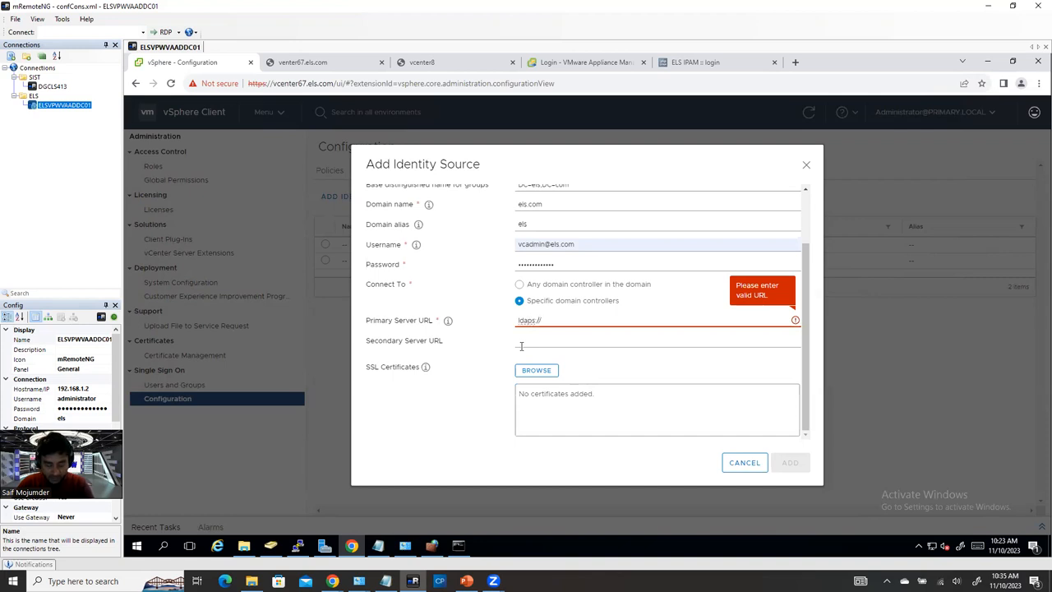
pyautogui.write('ELSVPWVAADDC01')
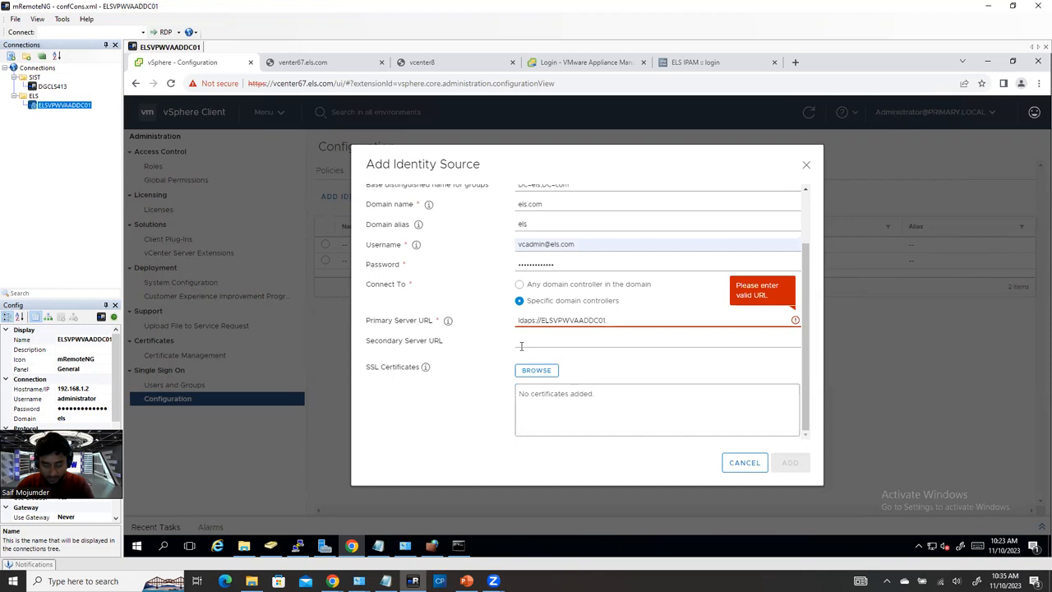
pyautogui.write('.els.com')
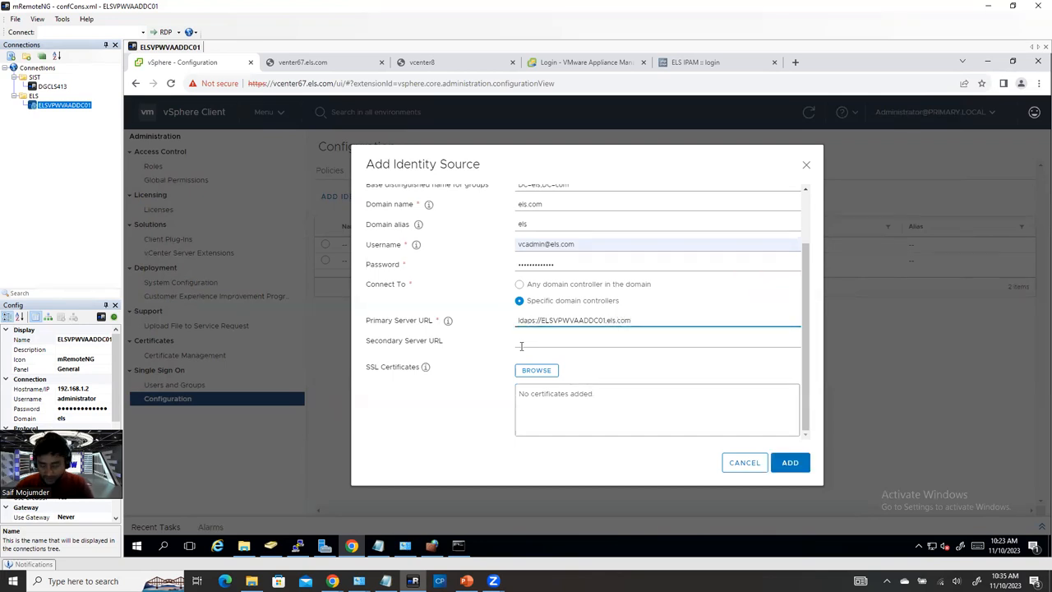
pyautogui.write(':6')
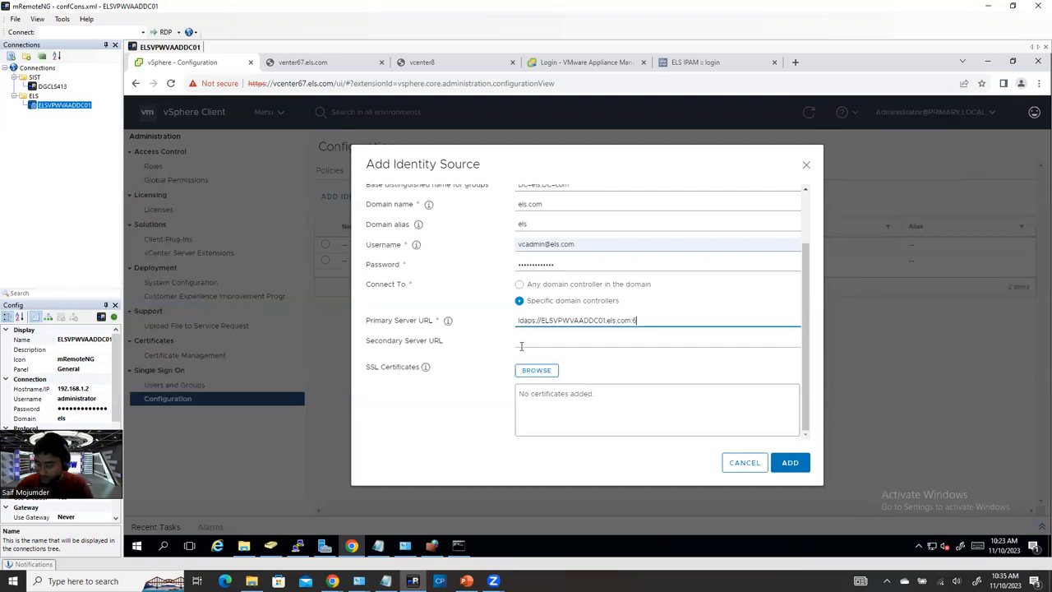
pyautogui.write('36')
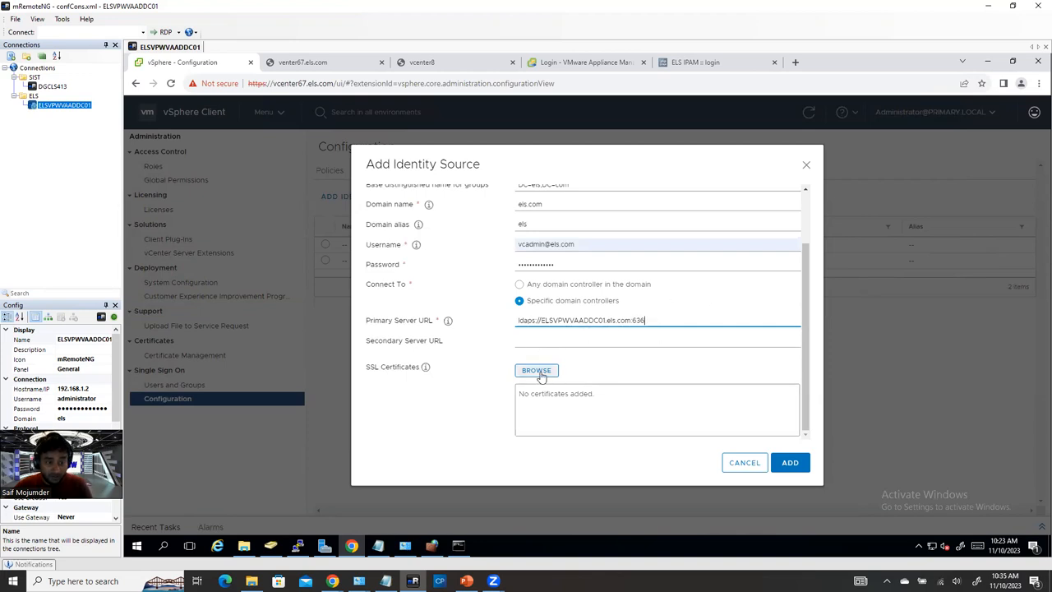
# Step: Submit the new ELS Active Directory identity source for domain els.com
pyautogui.click(536, 370)
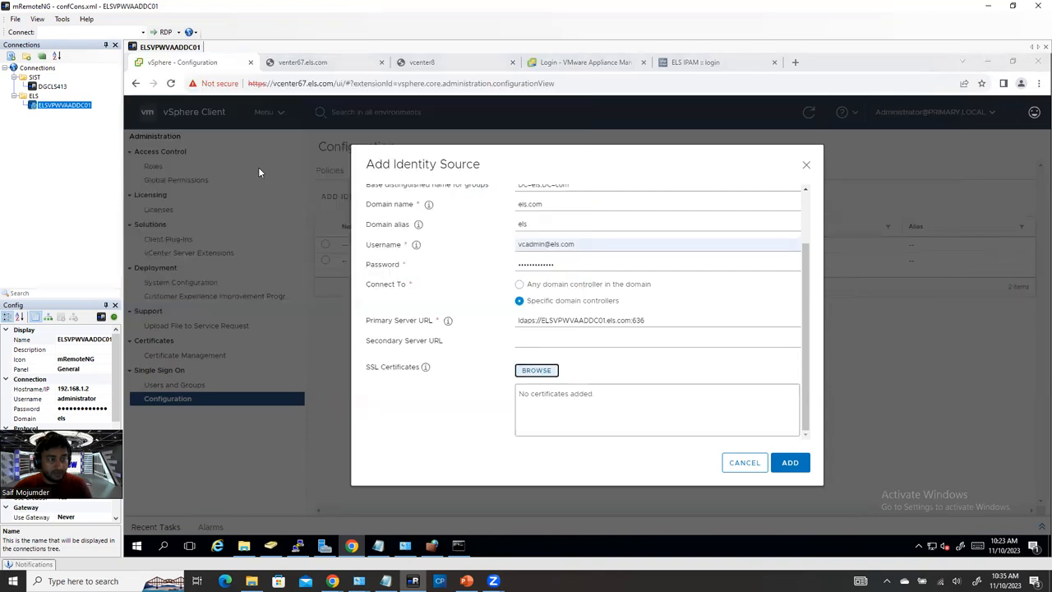
pyautogui.click(788, 462)
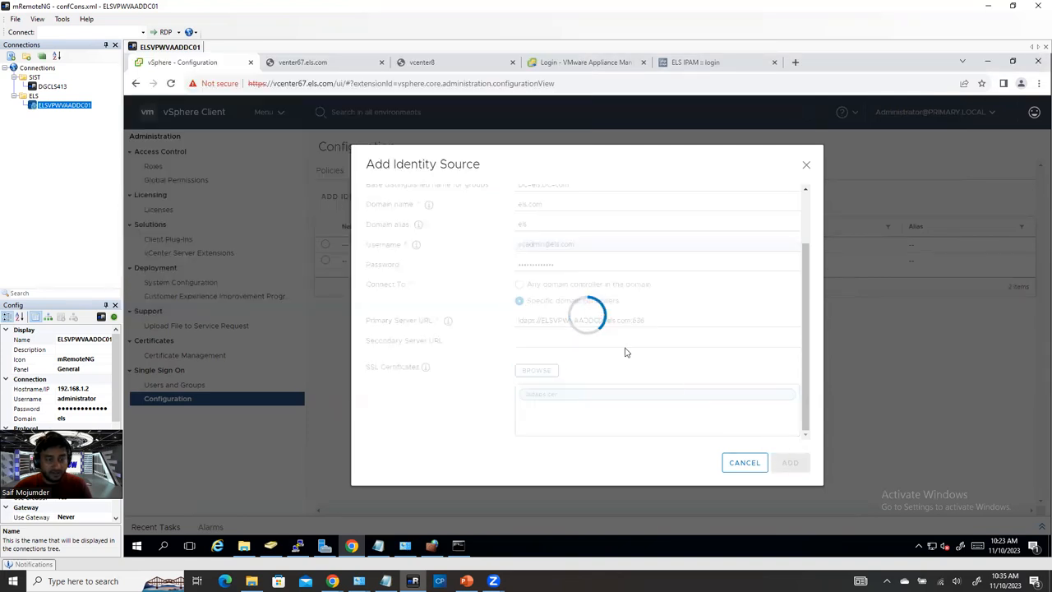
pyautogui.click(790, 462)
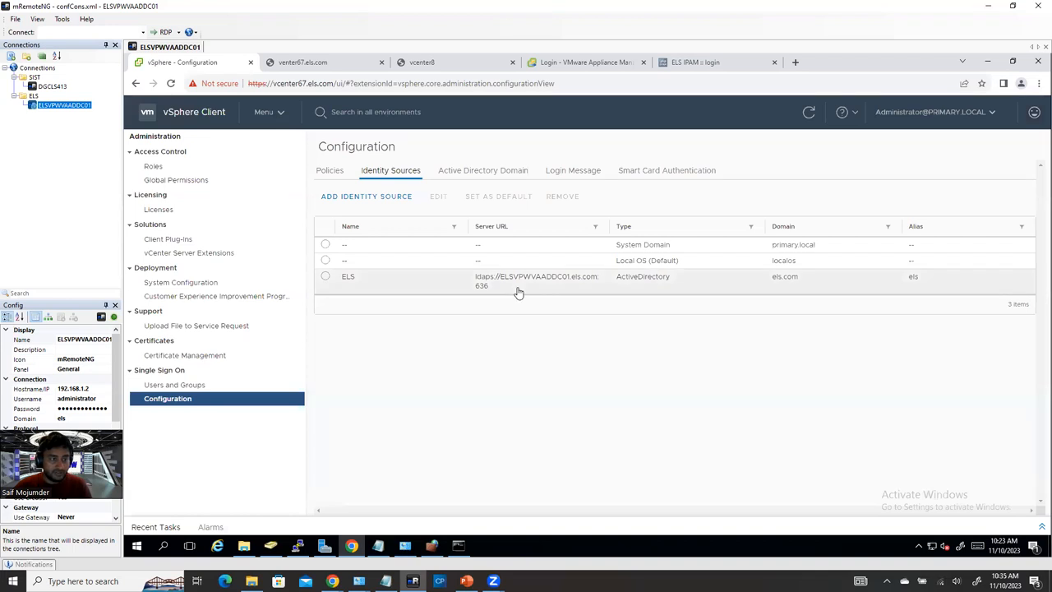
# Step: List els.com domain users in Users and Groups and view the Administrators group
pyautogui.click(174, 385)
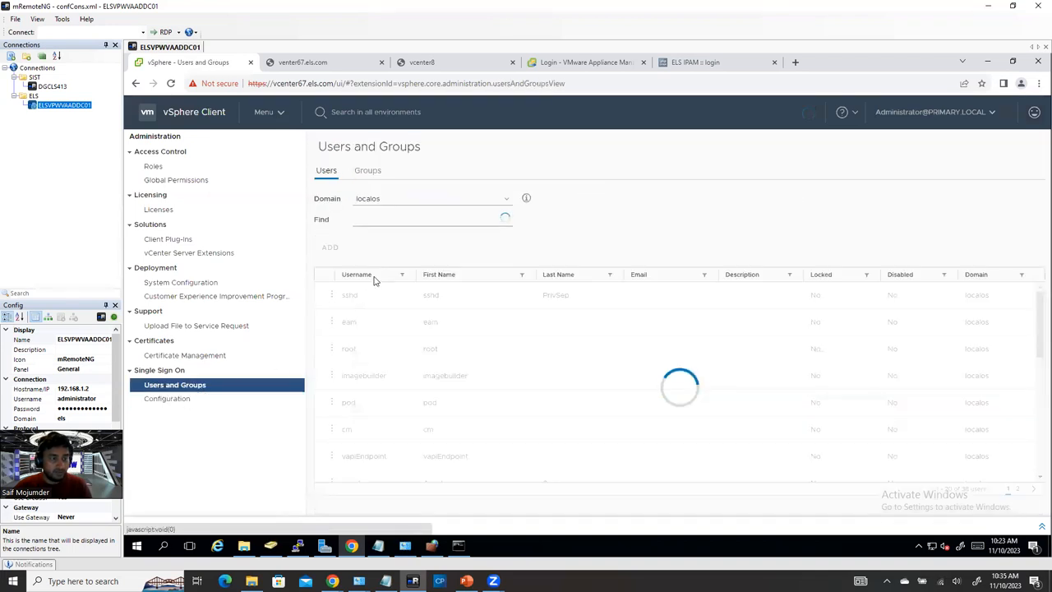
pyautogui.click(432, 198)
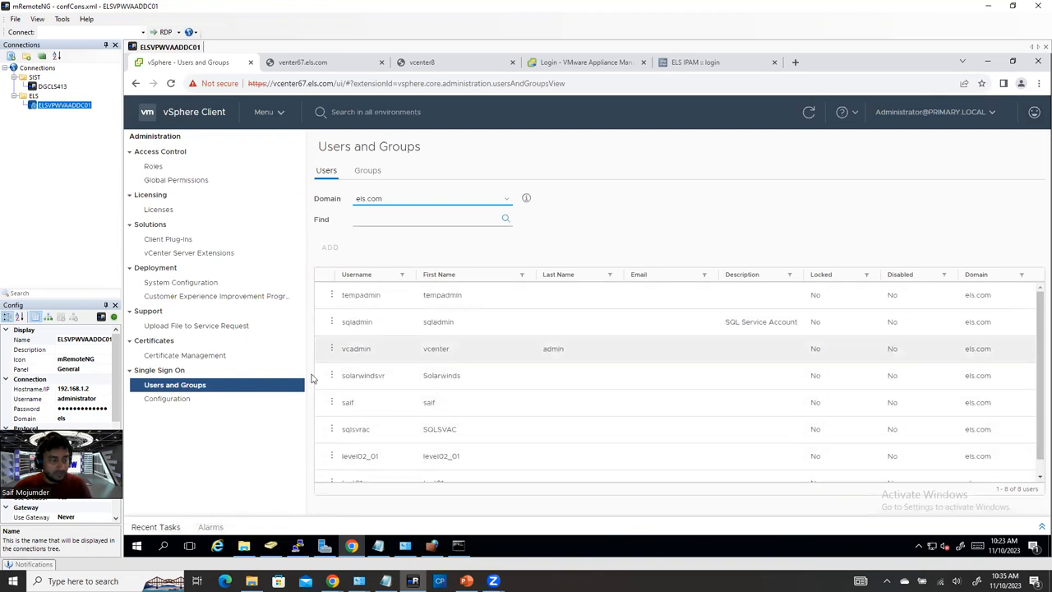
pyautogui.click(368, 170)
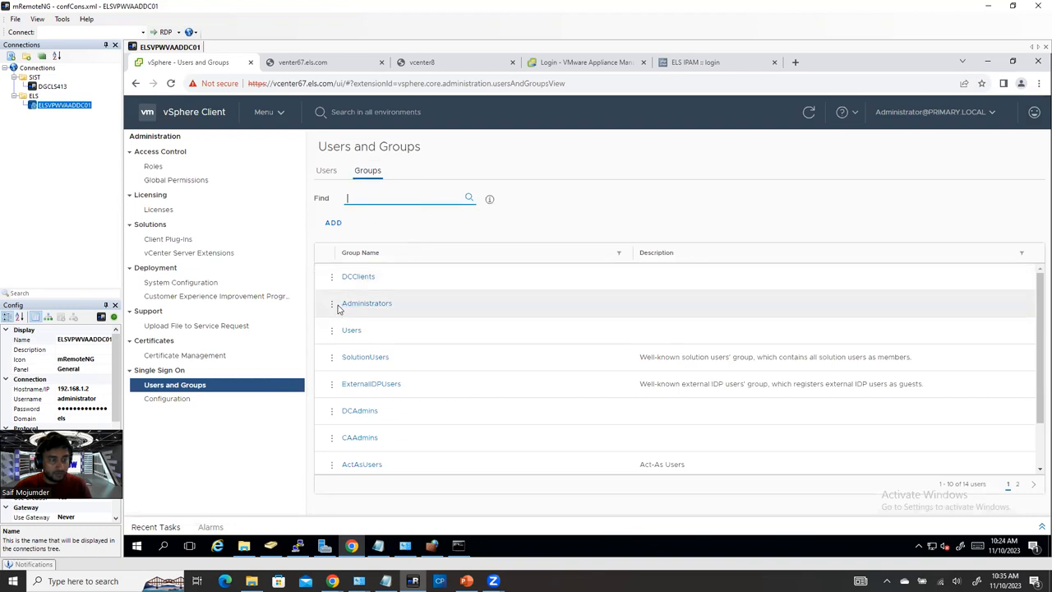
pyautogui.click(331, 302)
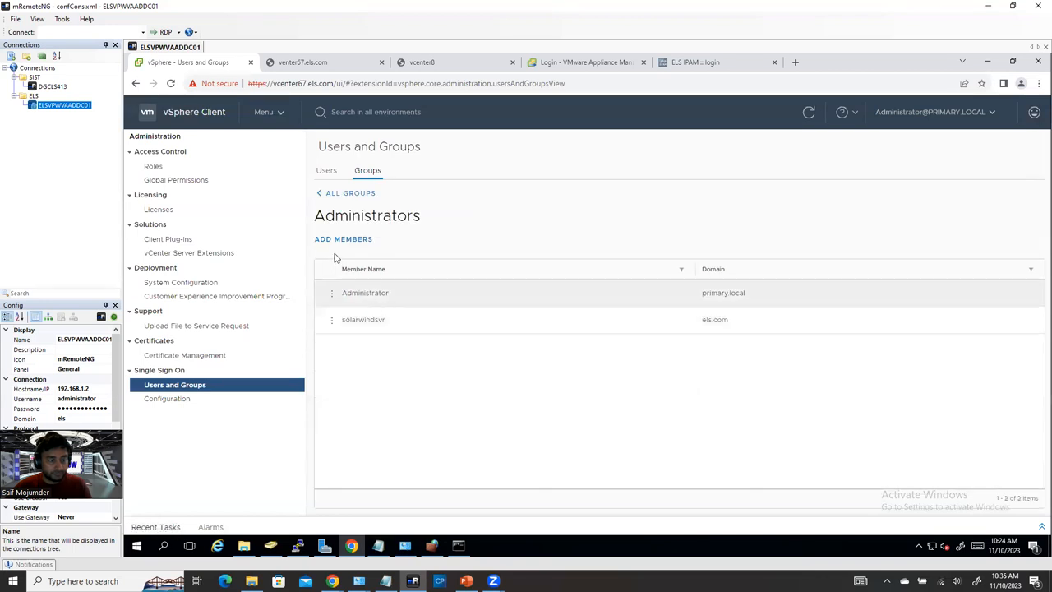
# Step: Search els.com for 'sql' in Add Members, then cancel without changing membership
pyautogui.click(343, 238)
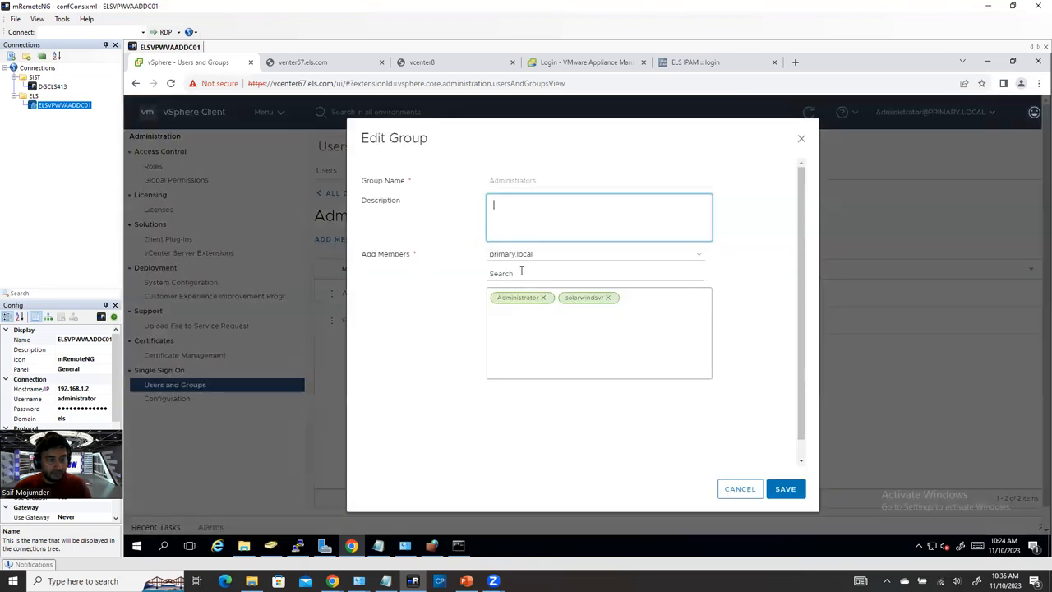
pyautogui.click(597, 253)
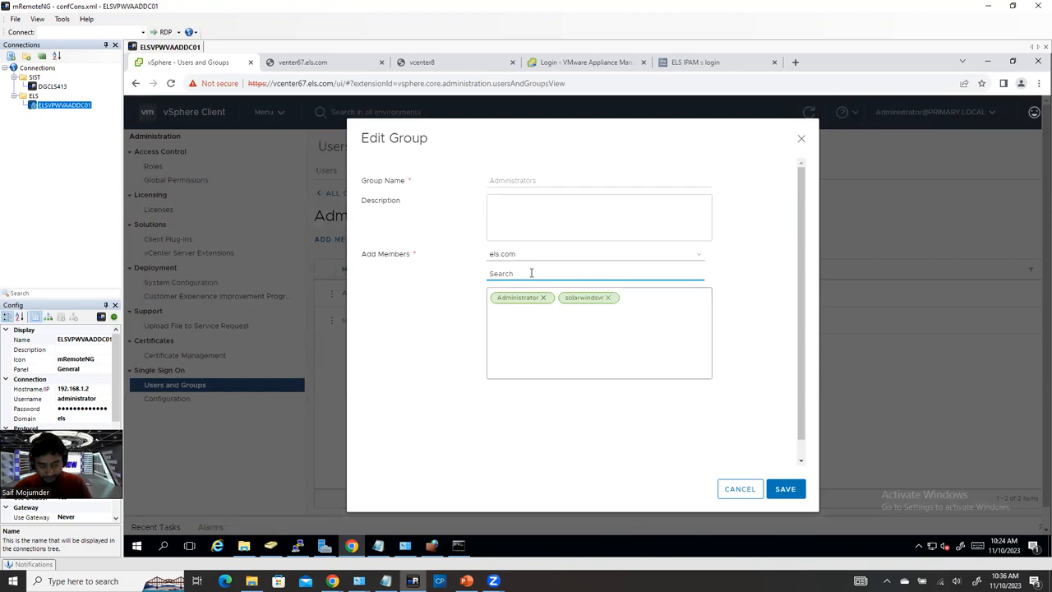
pyautogui.write('sql')
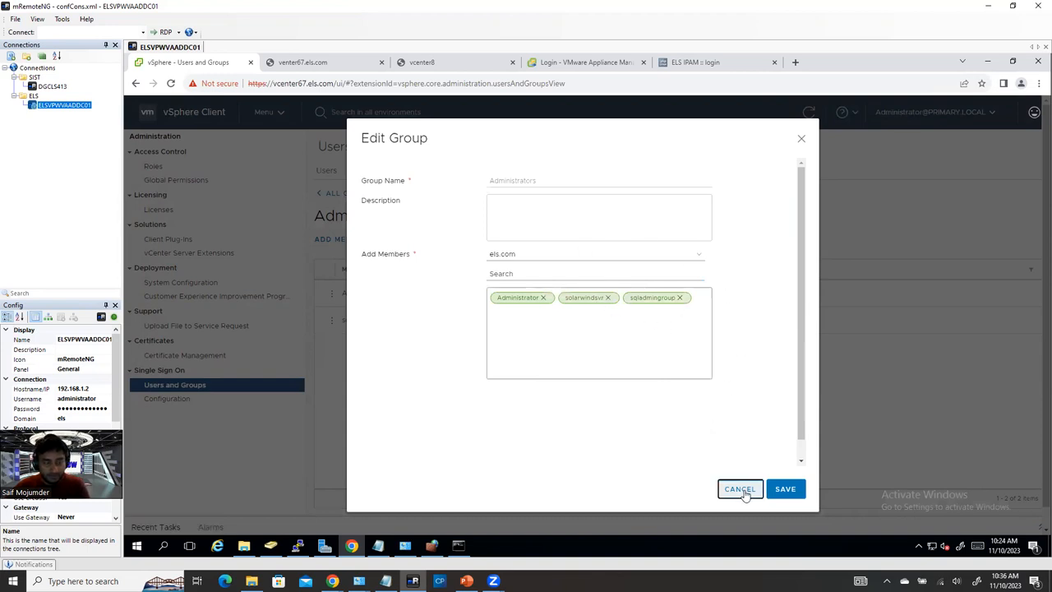
pyautogui.click(739, 488)
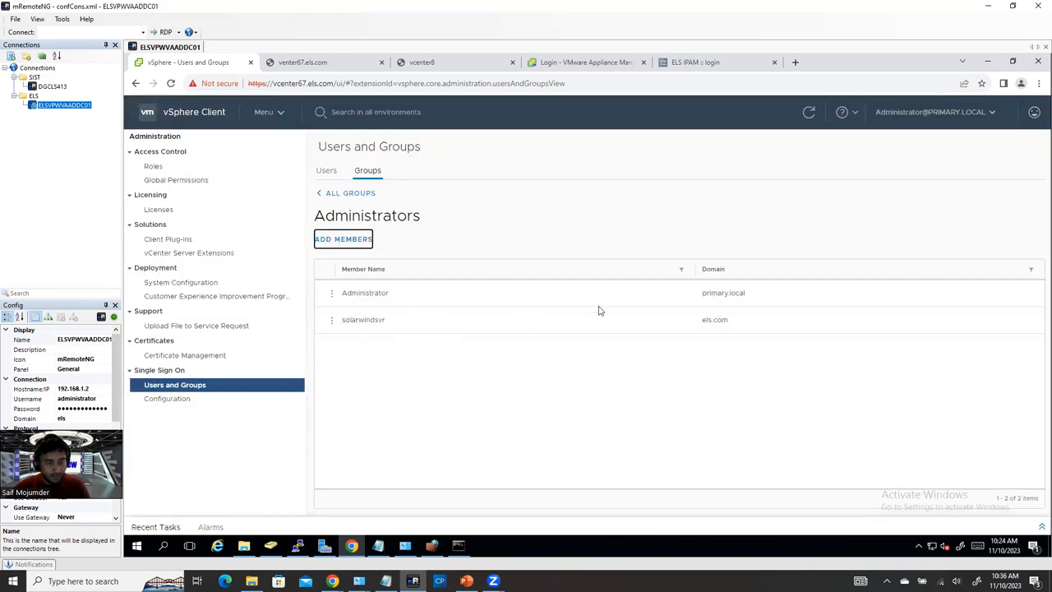
pyautogui.moveTo(415, 222)
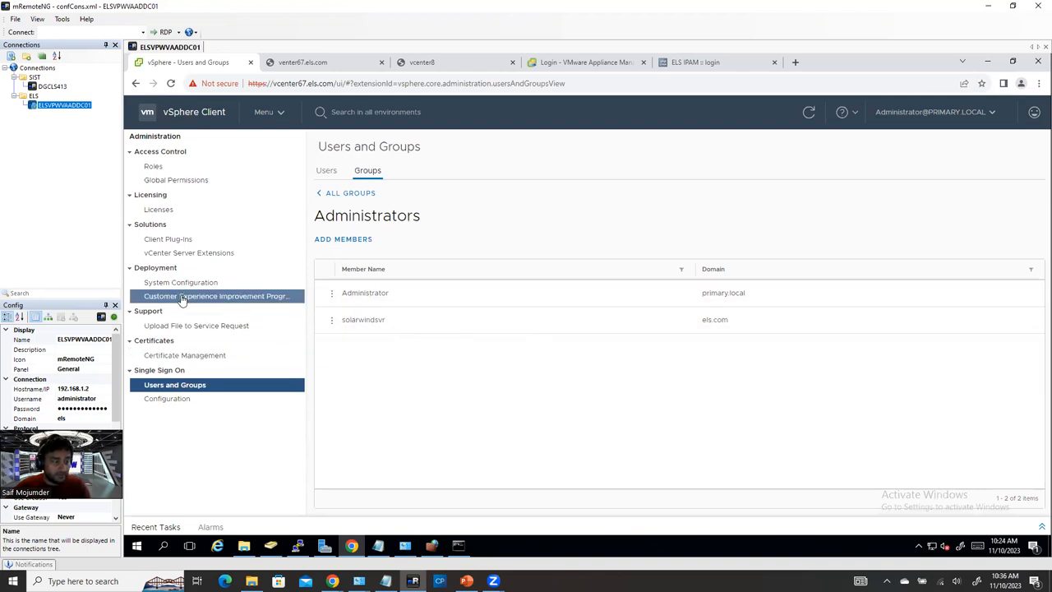
pyautogui.moveTo(255, 137)
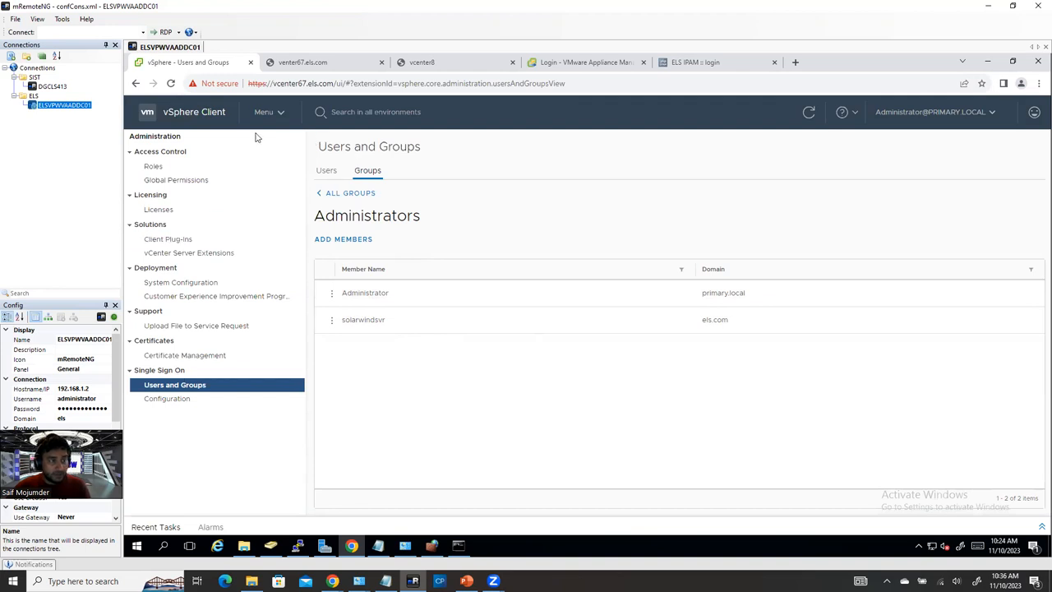
# Step: Return to SSO Configuration showing the ELS source at ldaps://ELSVPWVAADDC01.els.com:636
pyautogui.click(166, 399)
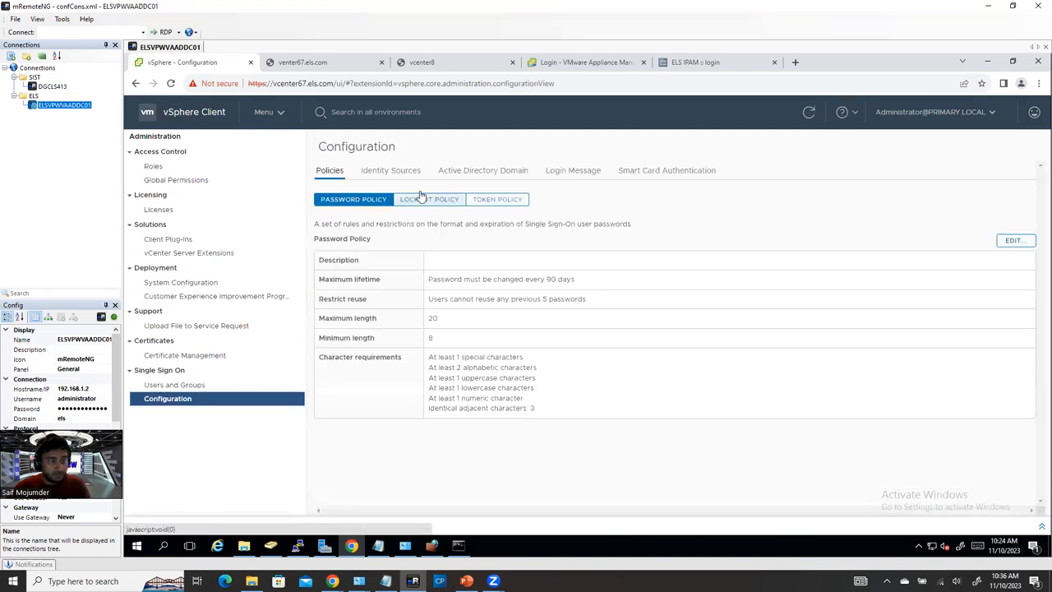
pyautogui.click(391, 170)
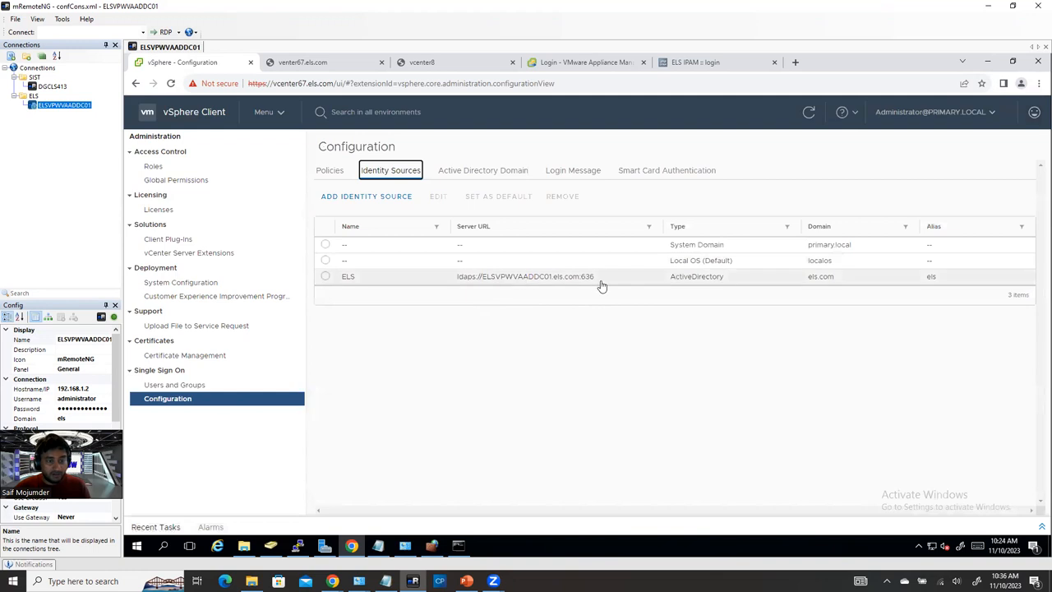
pyautogui.moveTo(772, 293)
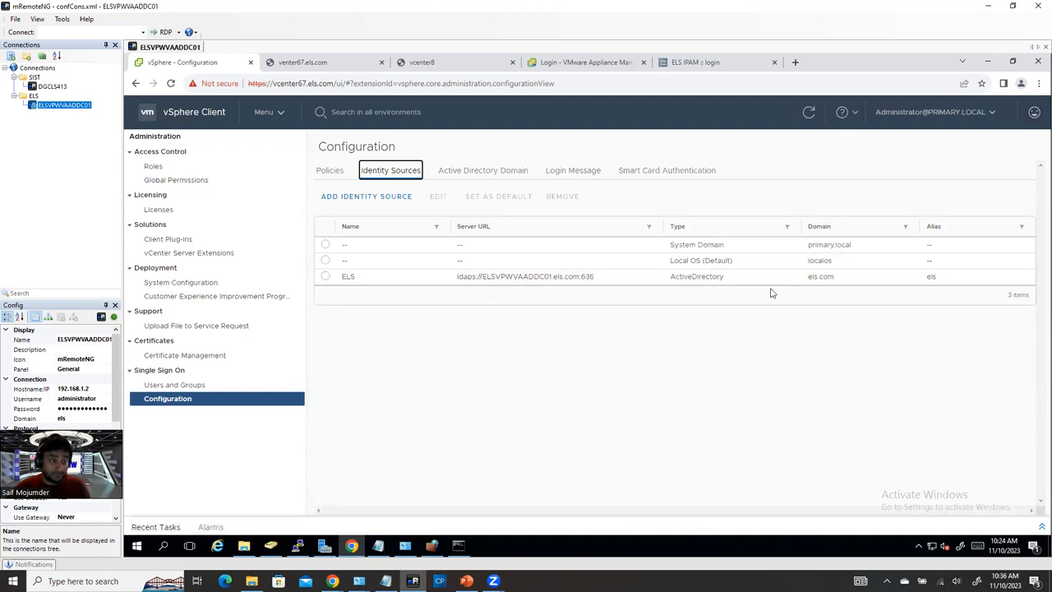
pyautogui.moveTo(489, 370)
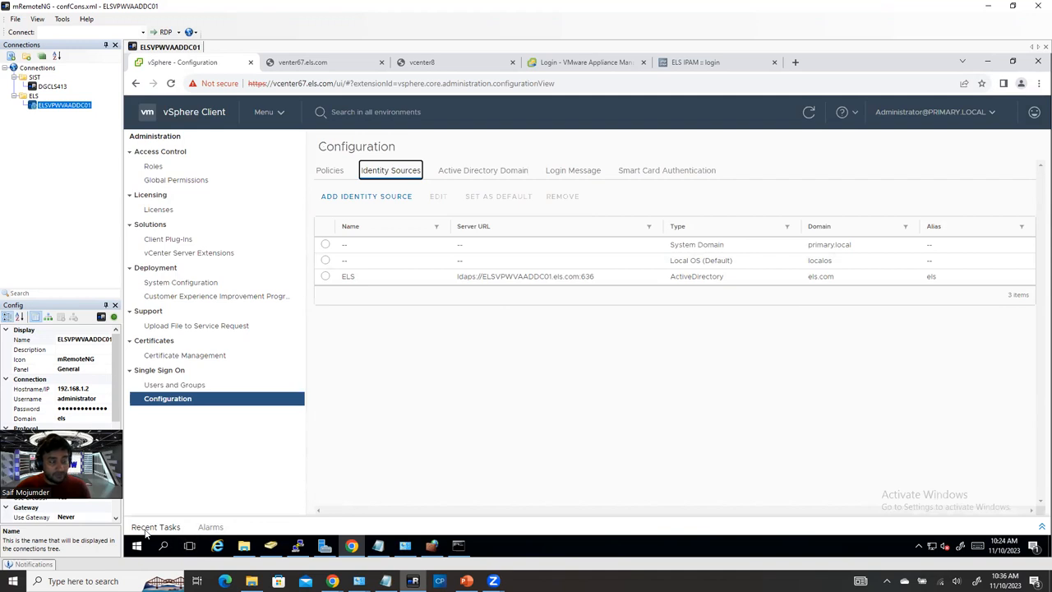
pyautogui.moveTo(218, 470)
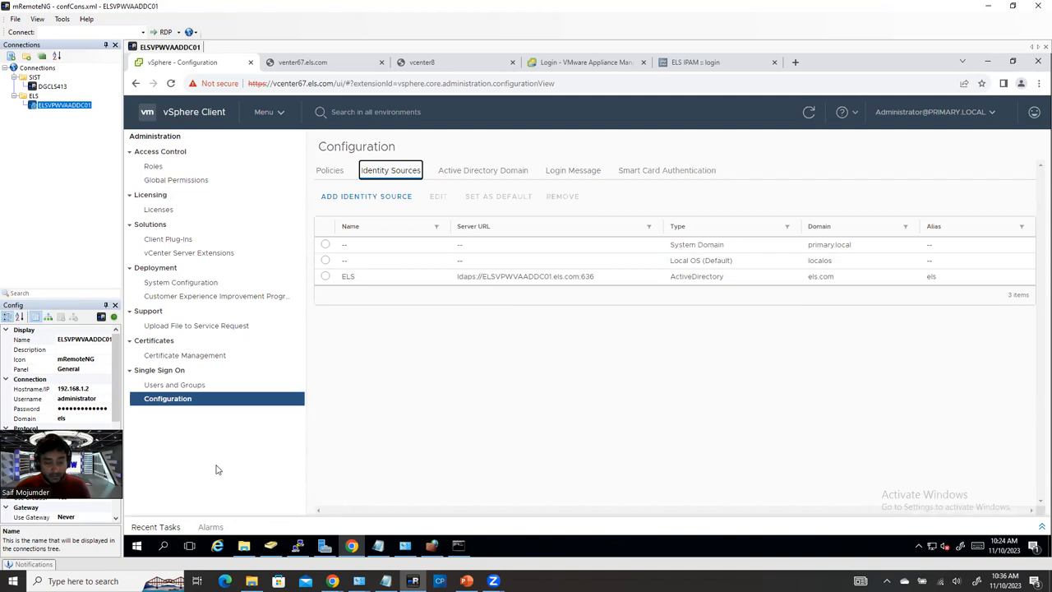